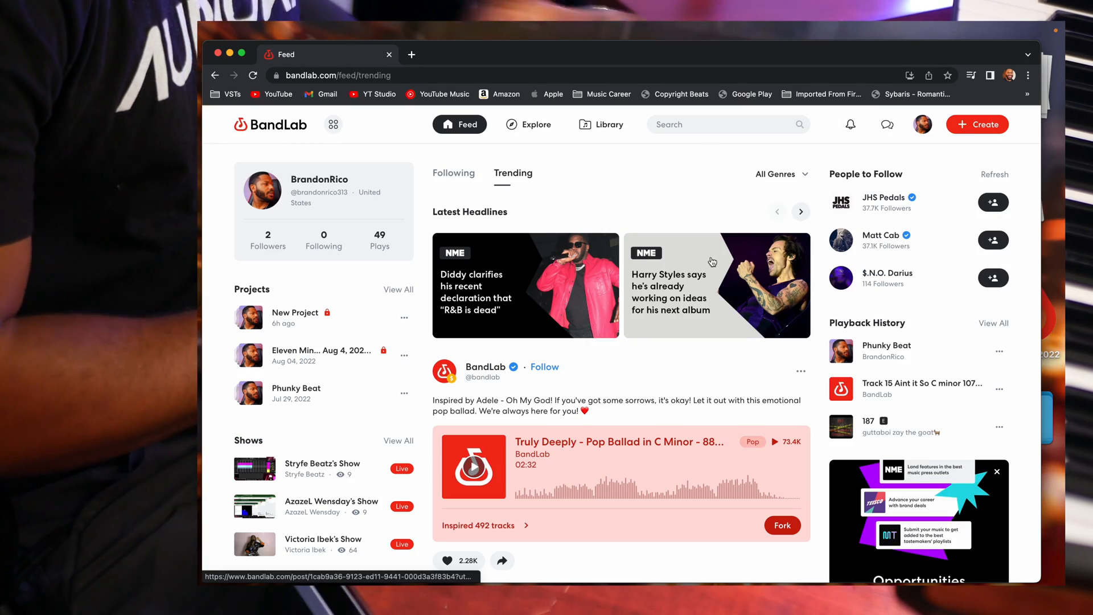
pyautogui.moveTo(716, 285)
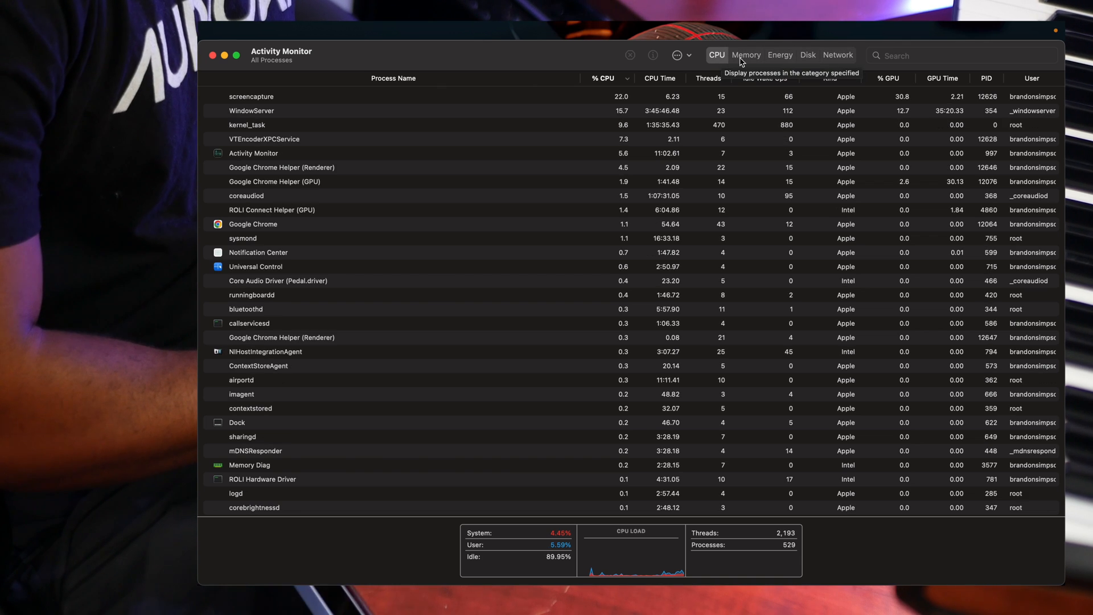
# Check memory usage of running processes in Activity Monitor, then return to the CPU view
pyautogui.click(744, 55)
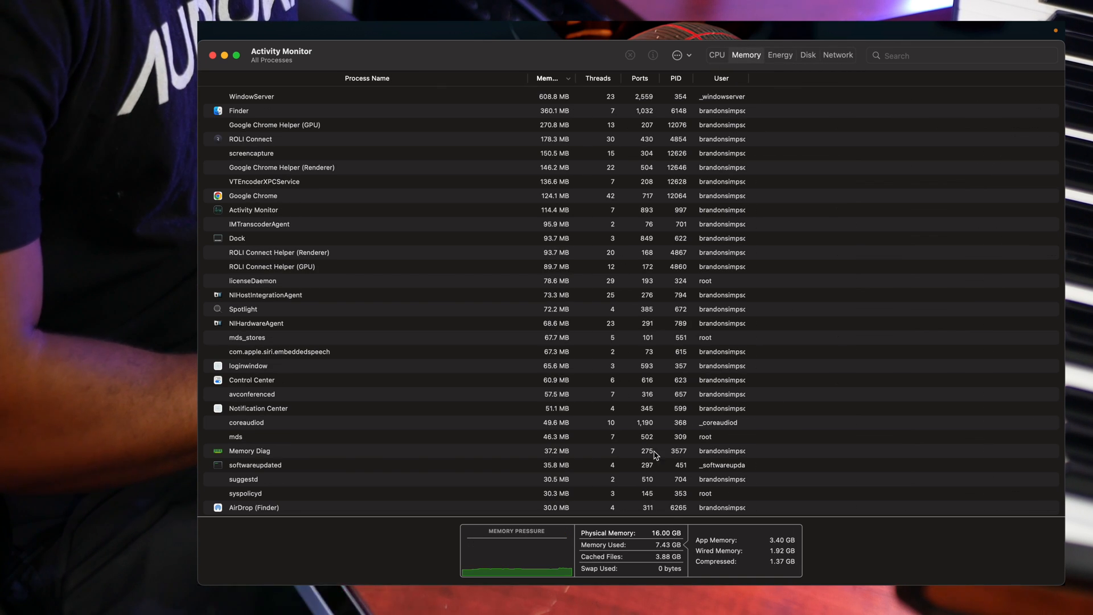
pyautogui.moveTo(727, 316)
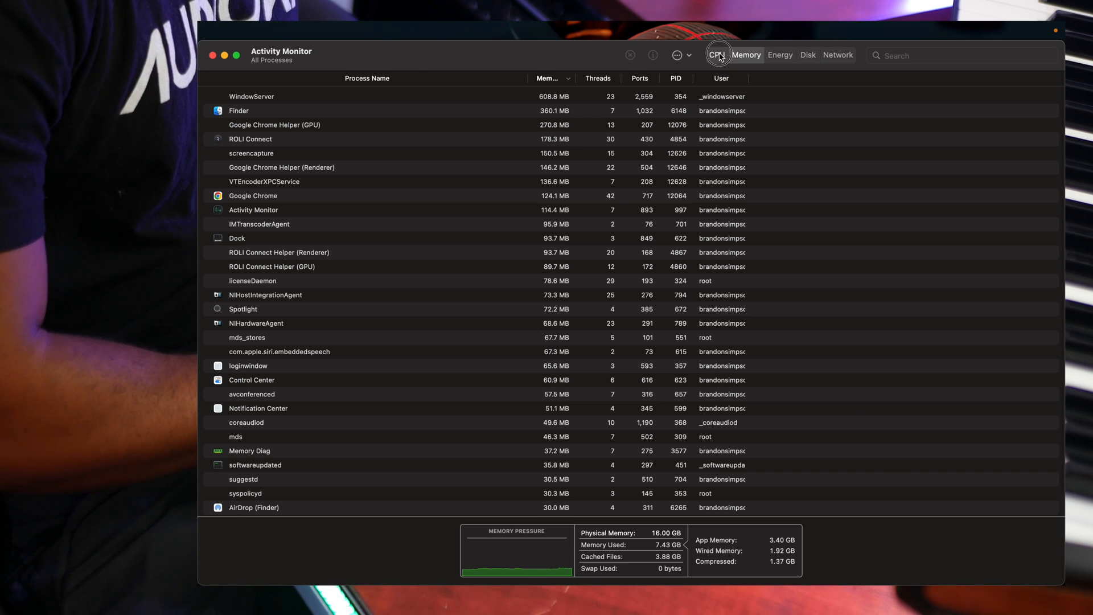
pyautogui.click(716, 55)
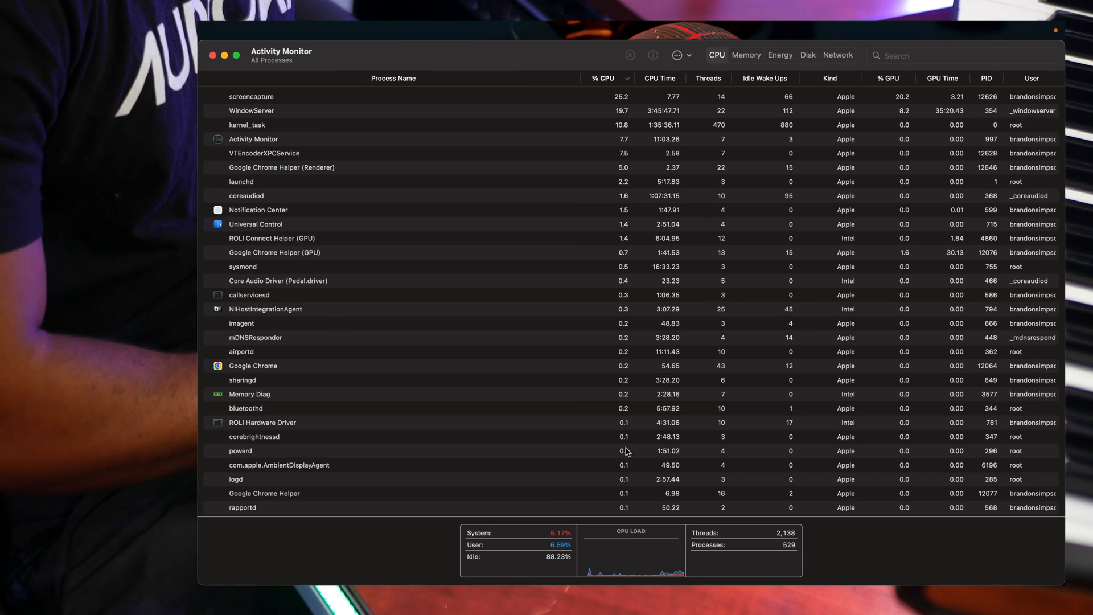
pyautogui.moveTo(587, 552)
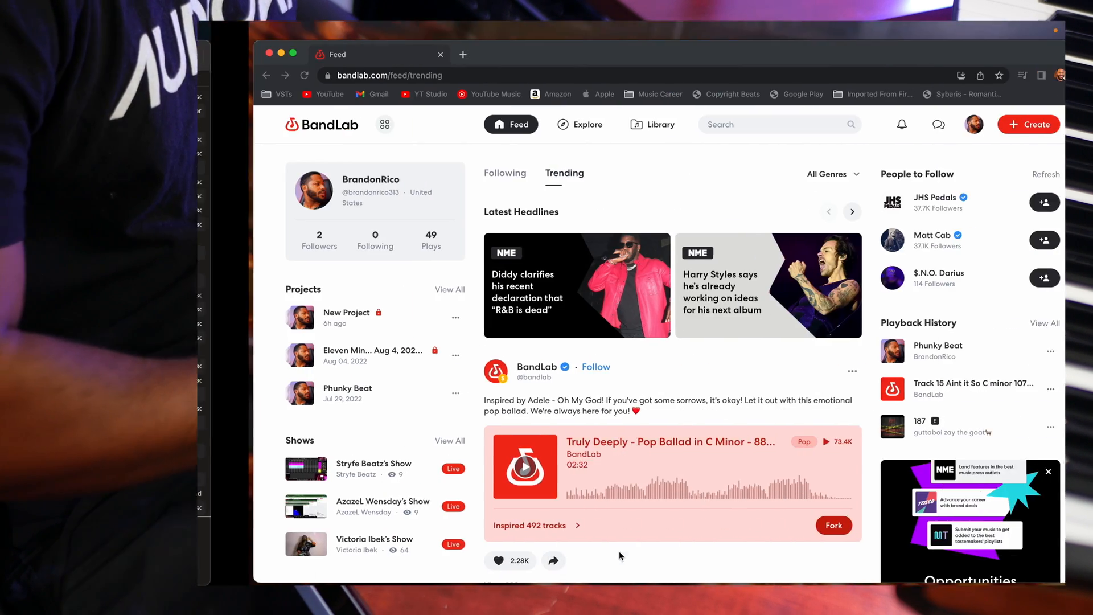
# Browse the Explore page's music genres and Creator Connect categories
pyautogui.scroll(-3)
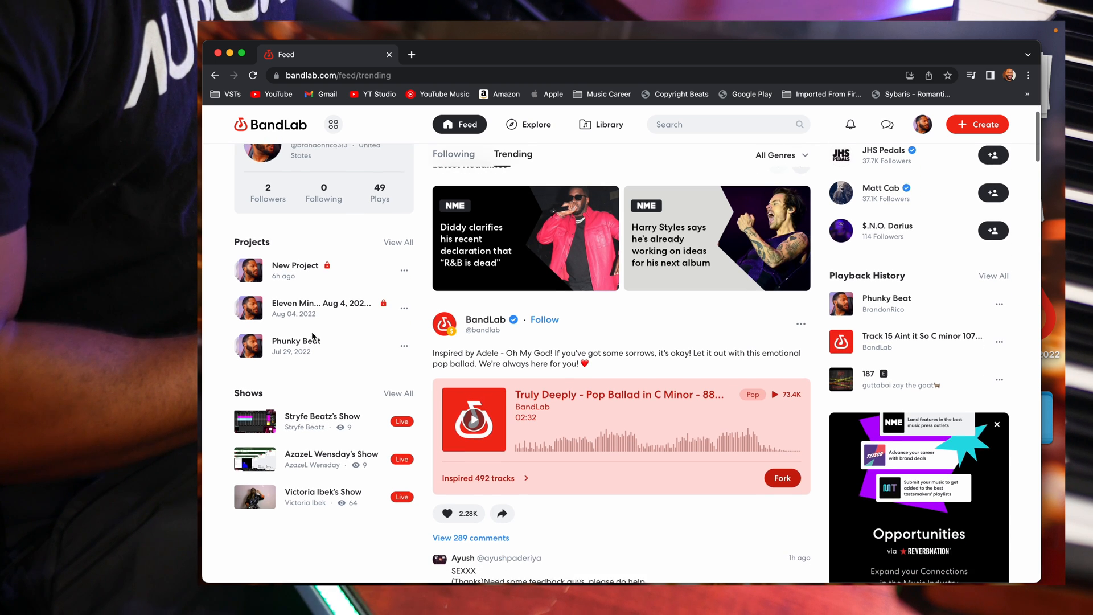
pyautogui.scroll(-3)
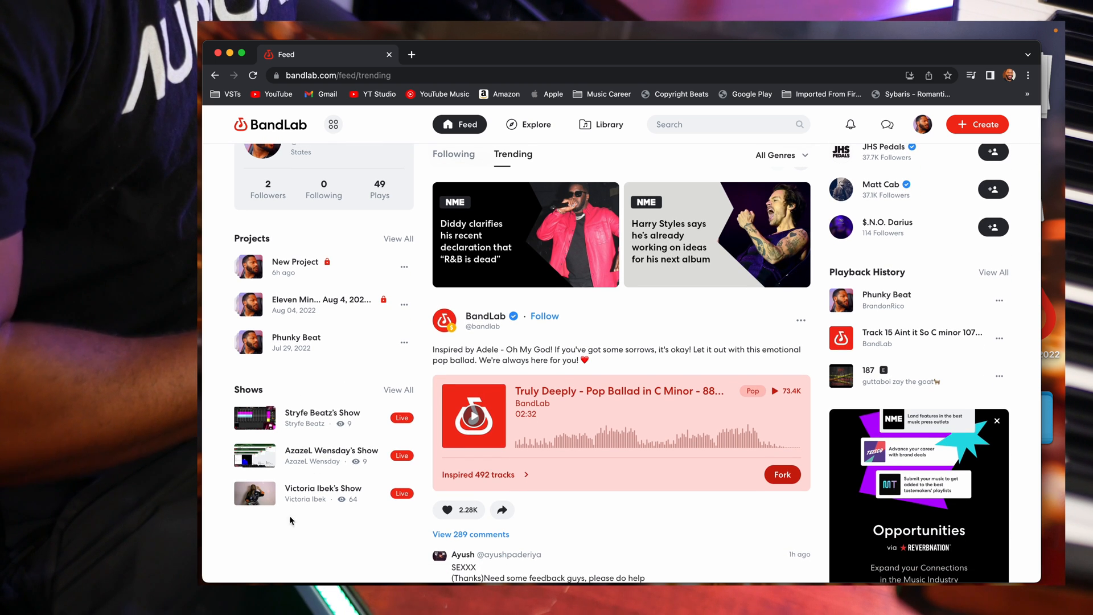
pyautogui.moveTo(683, 277)
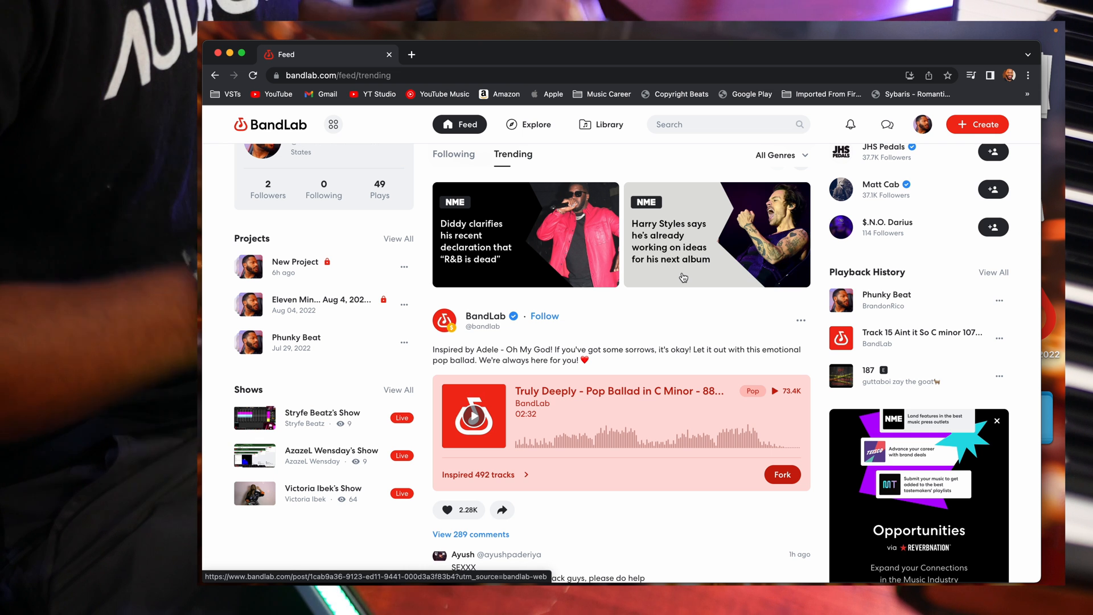
pyautogui.scroll(3)
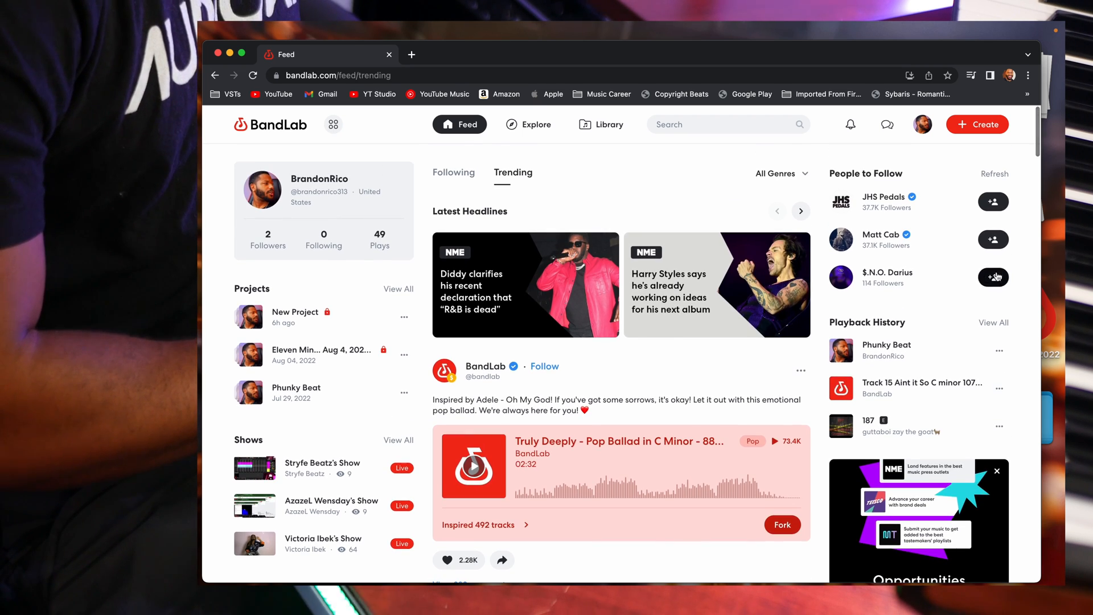
pyautogui.scroll(-3)
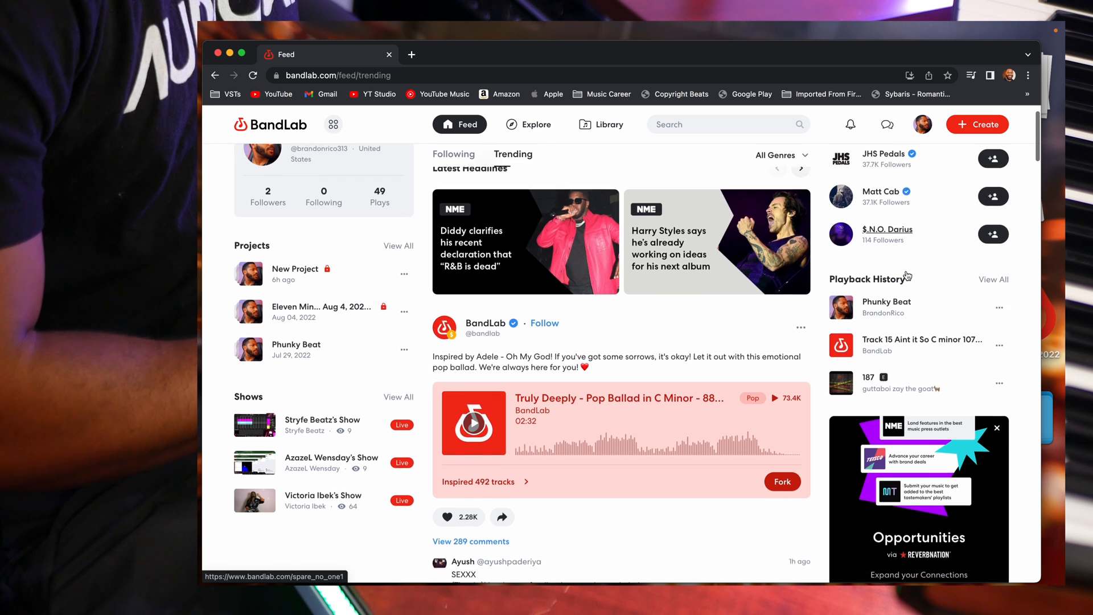
pyautogui.scroll(-3)
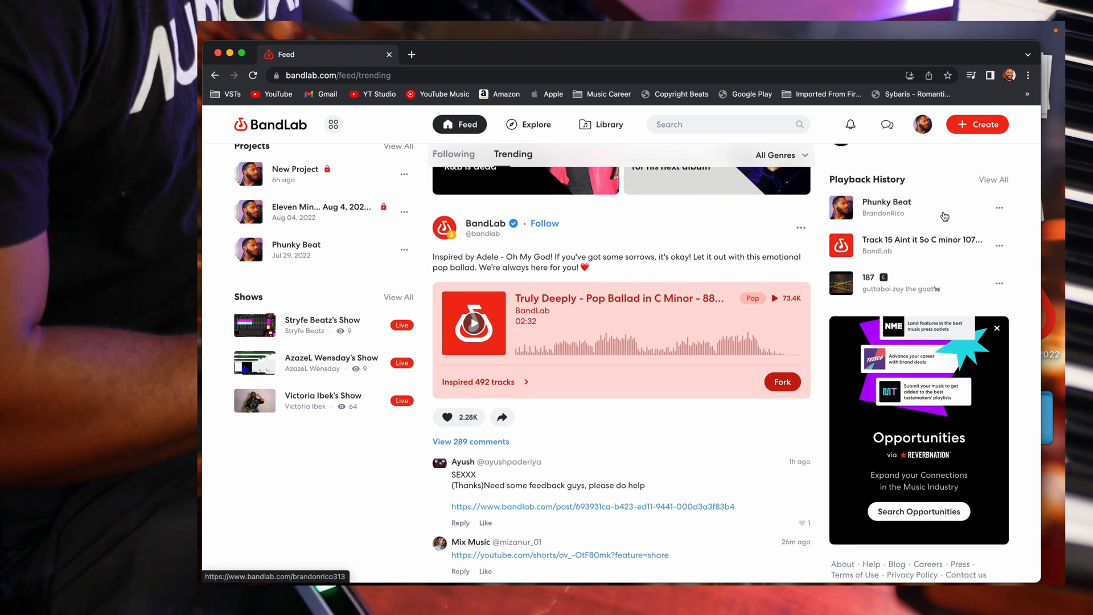
pyautogui.scroll(-3)
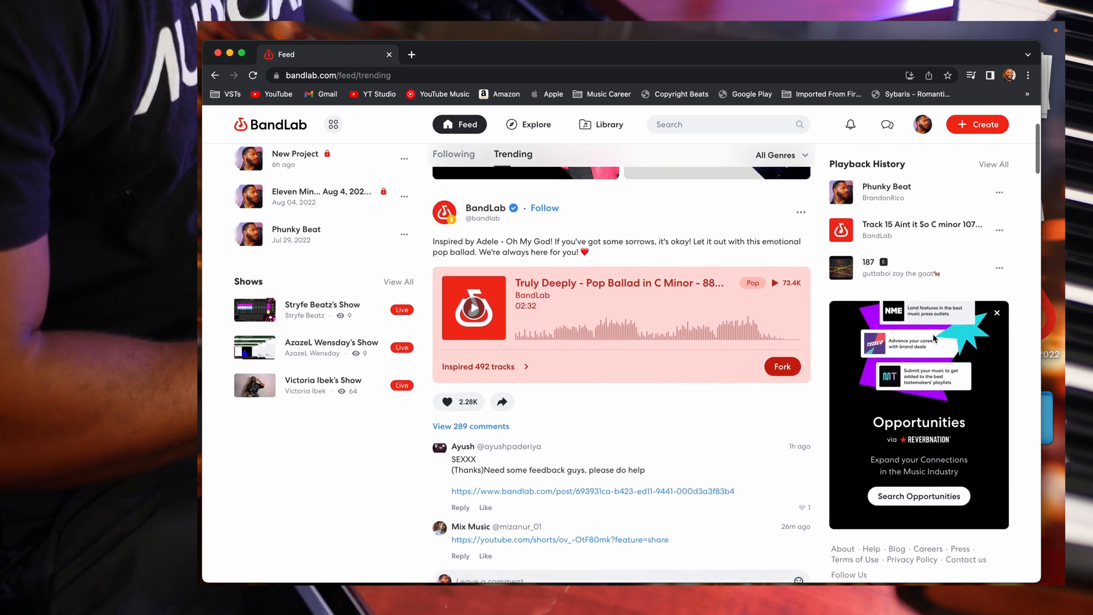
pyautogui.scroll(-3)
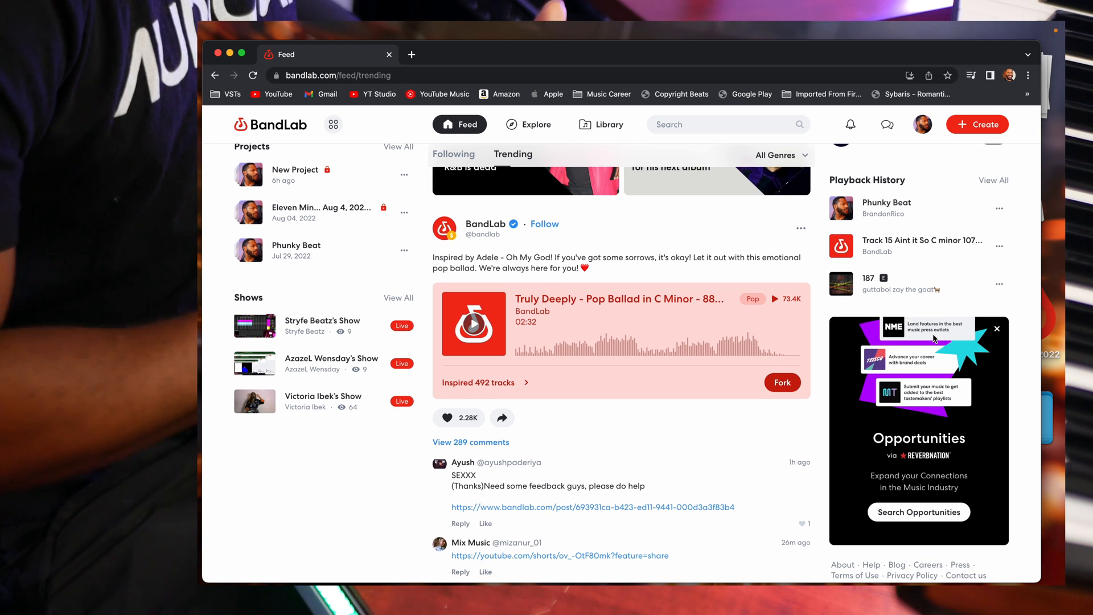
pyautogui.moveTo(909, 289)
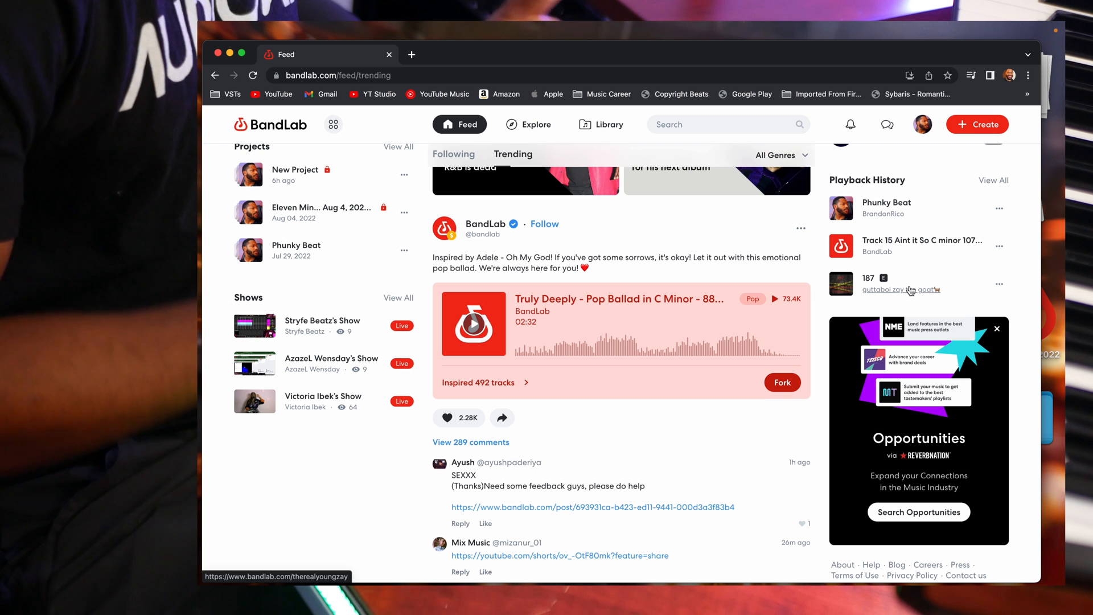
pyautogui.click(528, 124)
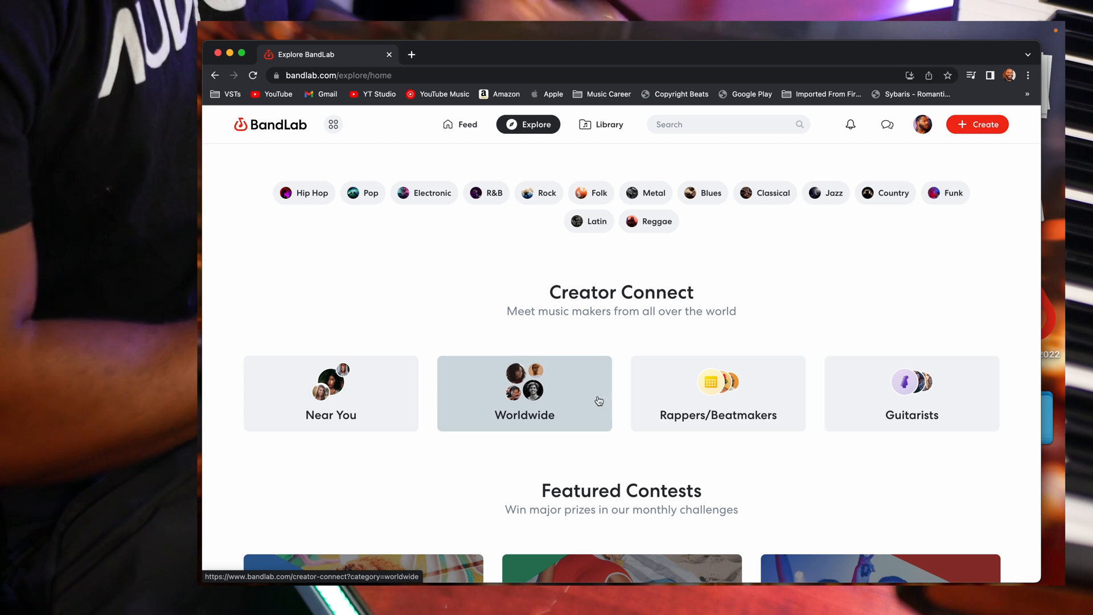
pyautogui.moveTo(745, 403)
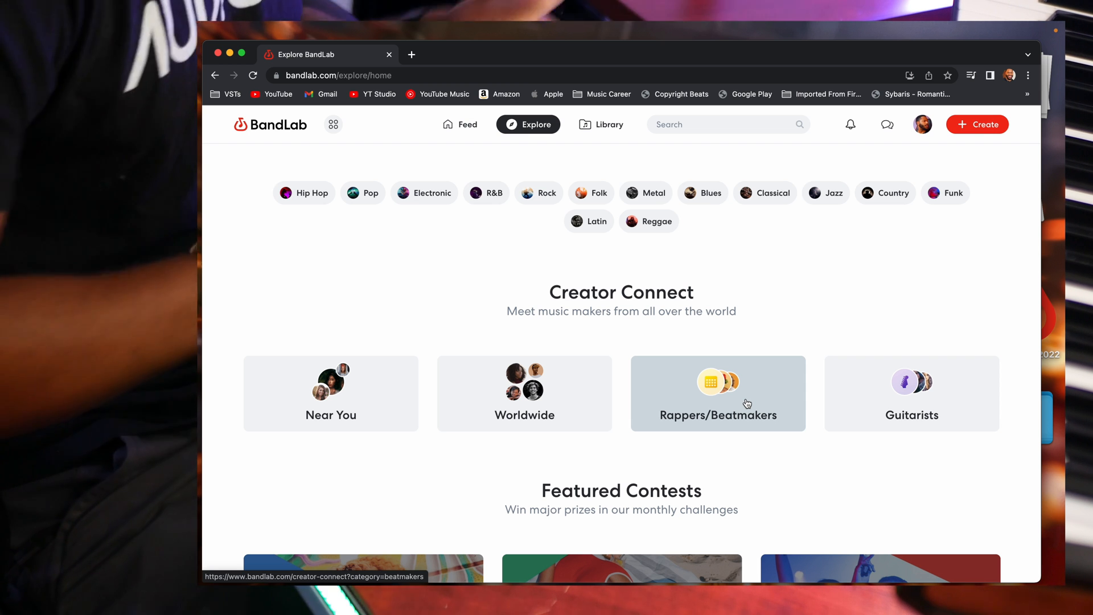
pyautogui.moveTo(856, 404)
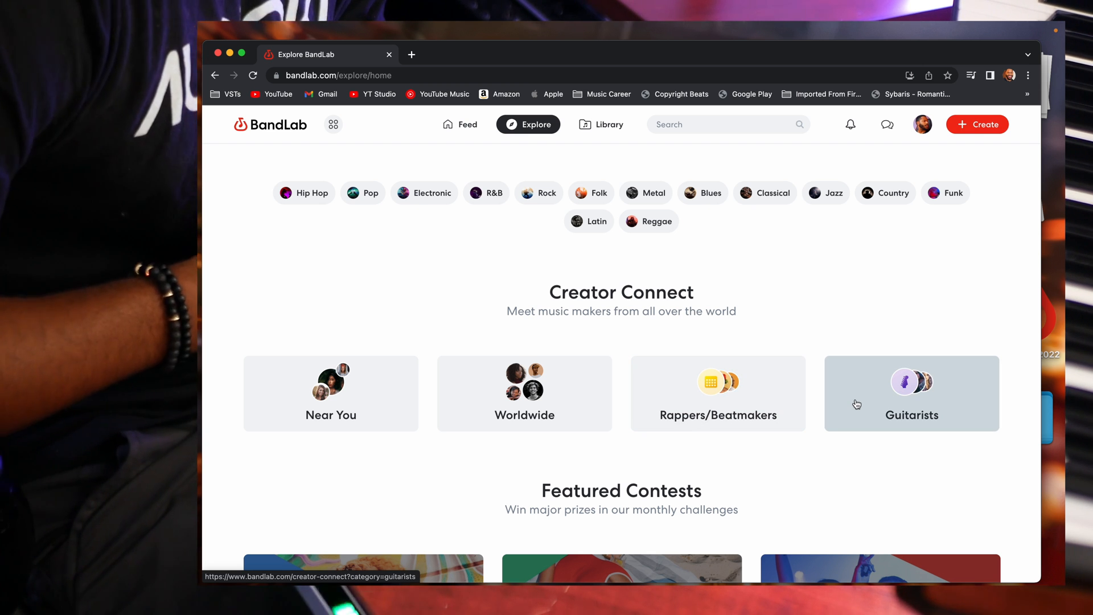
# Show the Library's Projects list with New Project, Phunky Beat and other saved tracks
pyautogui.click(601, 124)
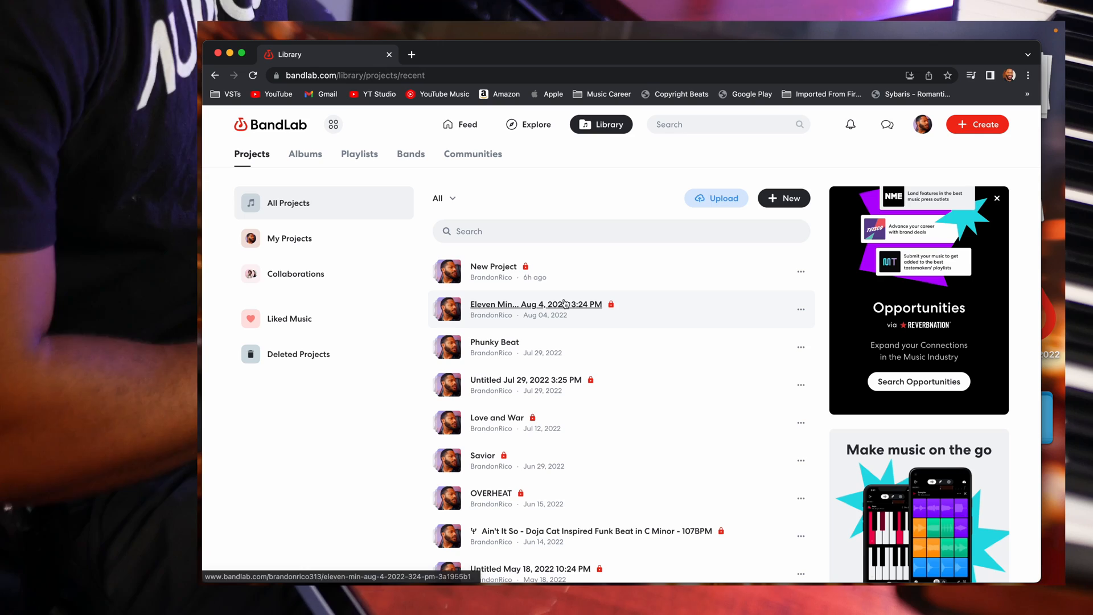
pyautogui.moveTo(537, 340)
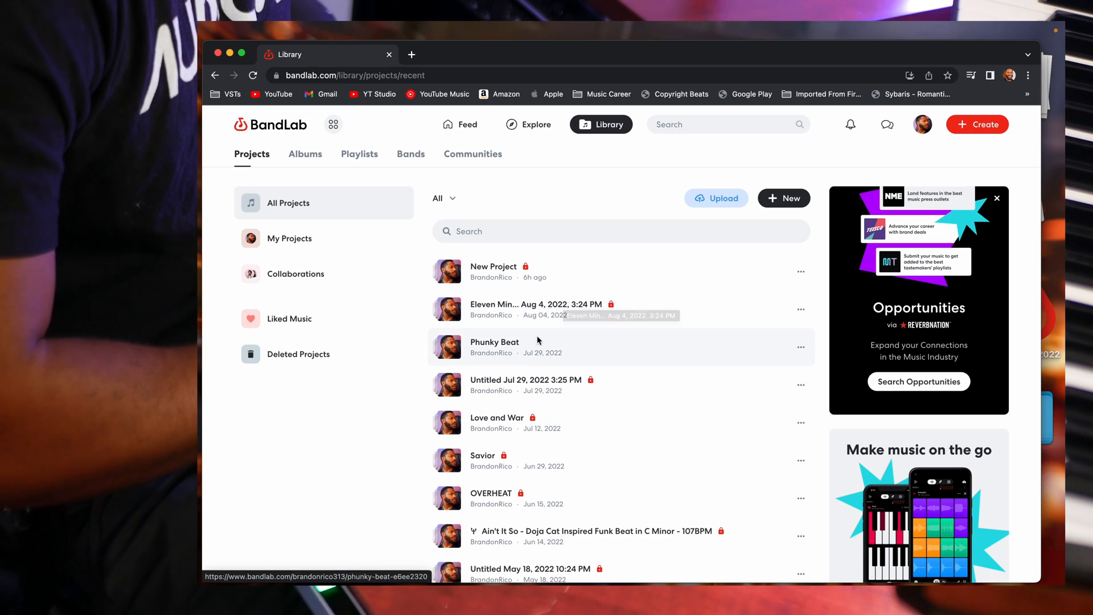
pyautogui.scroll(-3)
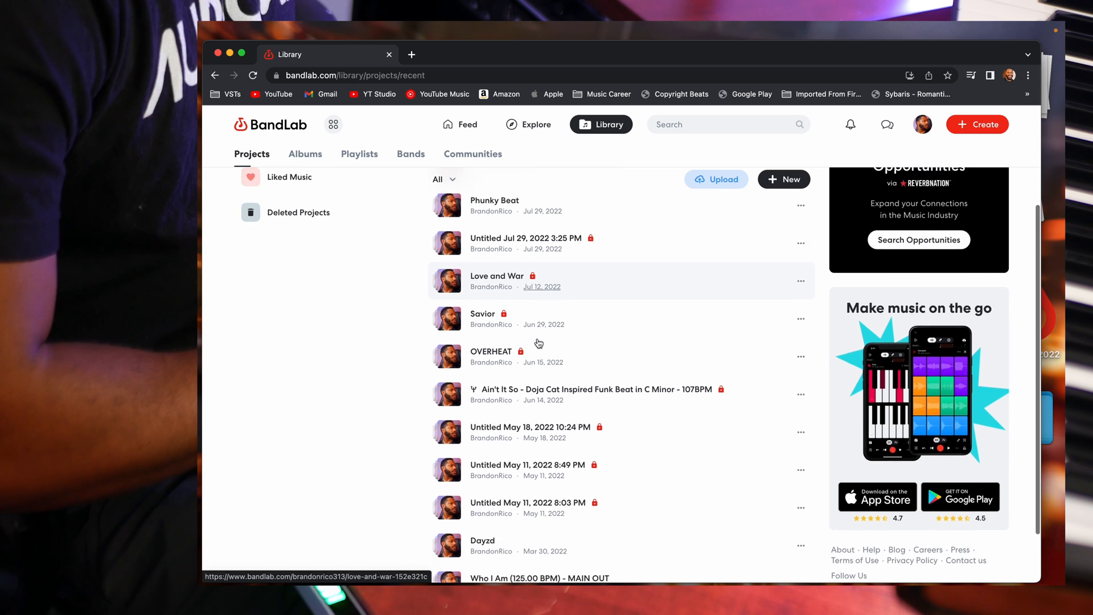
pyautogui.scroll(3)
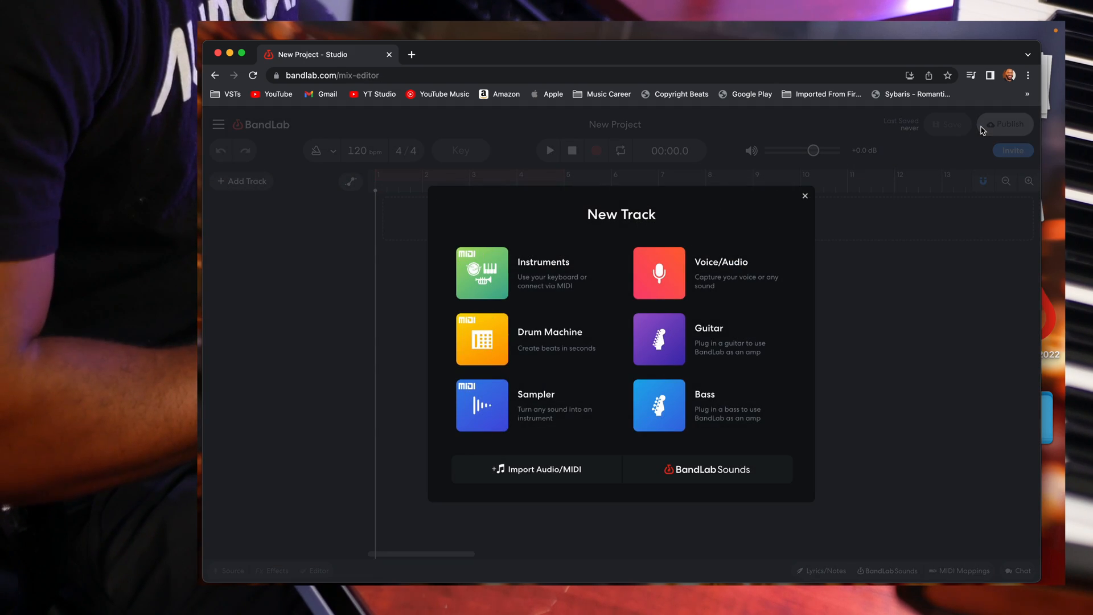
# Add an Instrument track with the Grand Piano sound to the new project
pyautogui.click(481, 272)
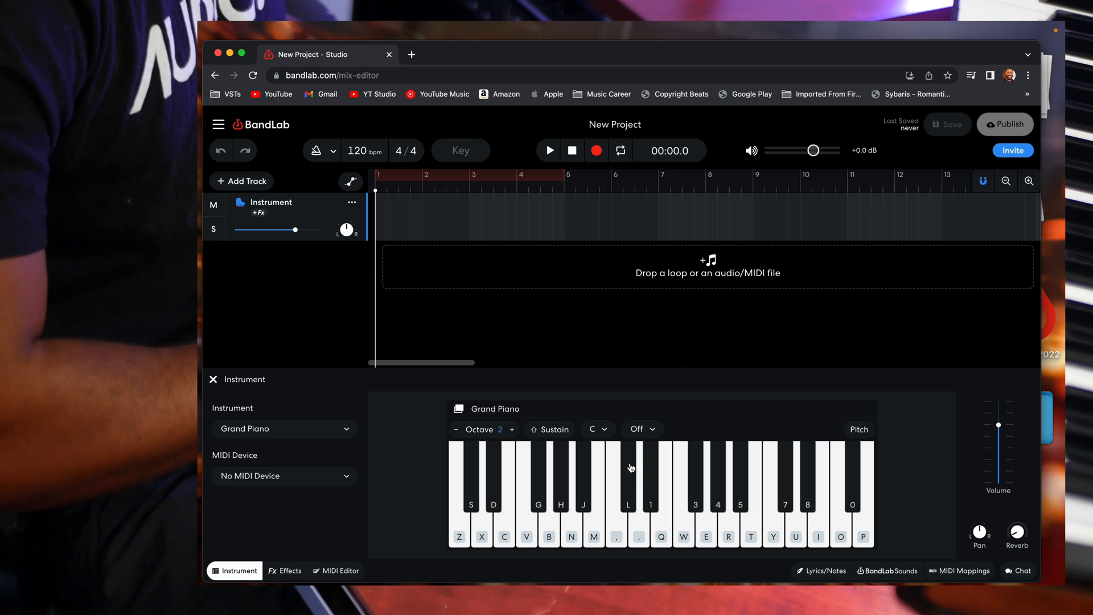
pyautogui.moveTo(642, 498)
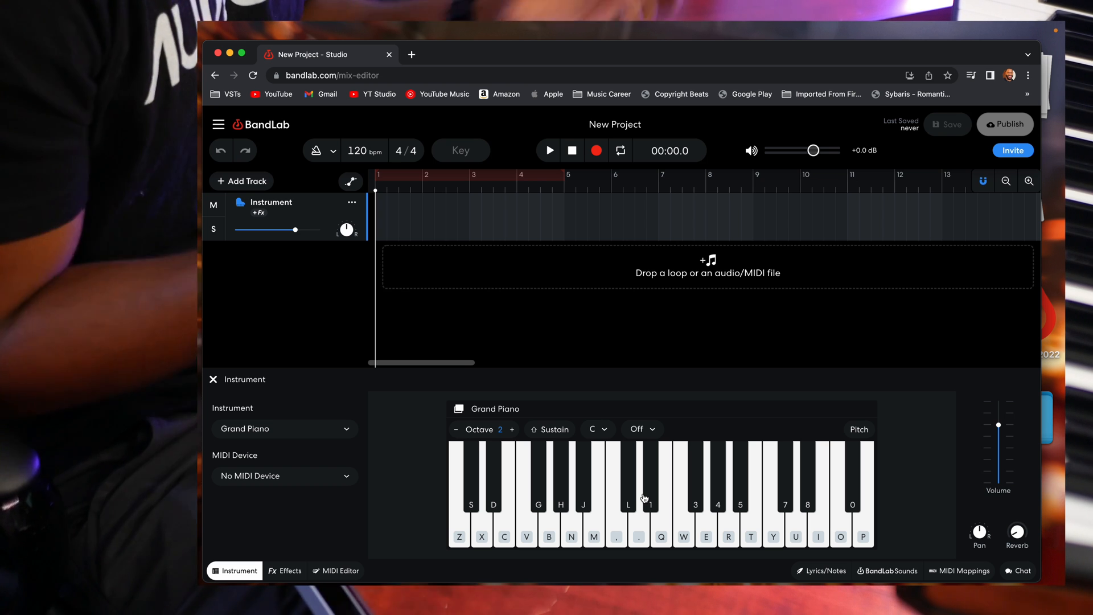
pyautogui.rightClick(382, 217)
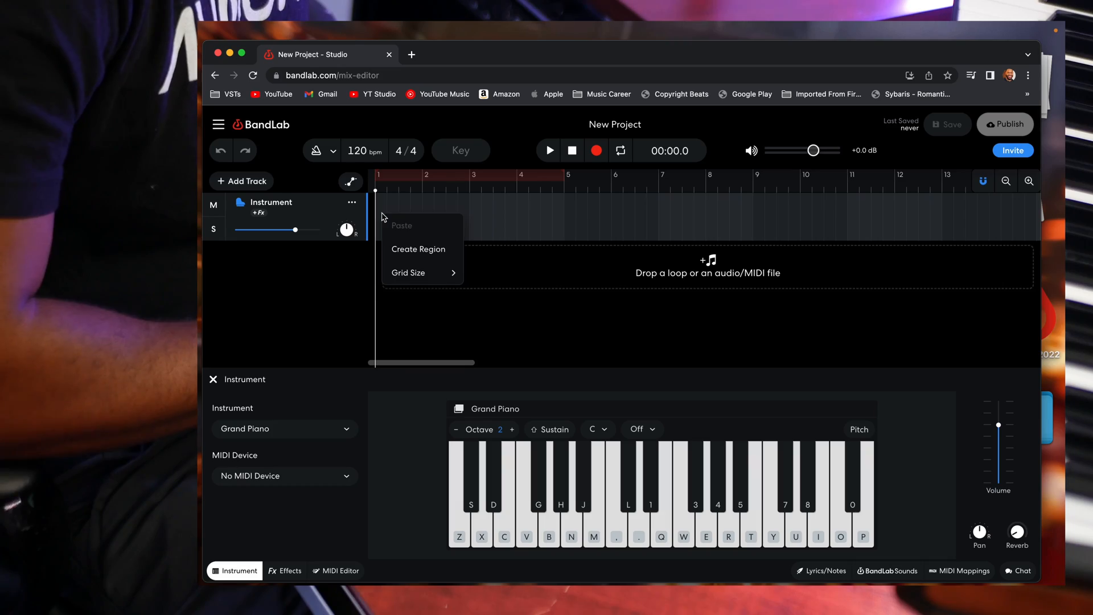
# Create a four-bar region on the Instrument track and write piano chord notes in the MIDI editor
pyautogui.click(418, 249)
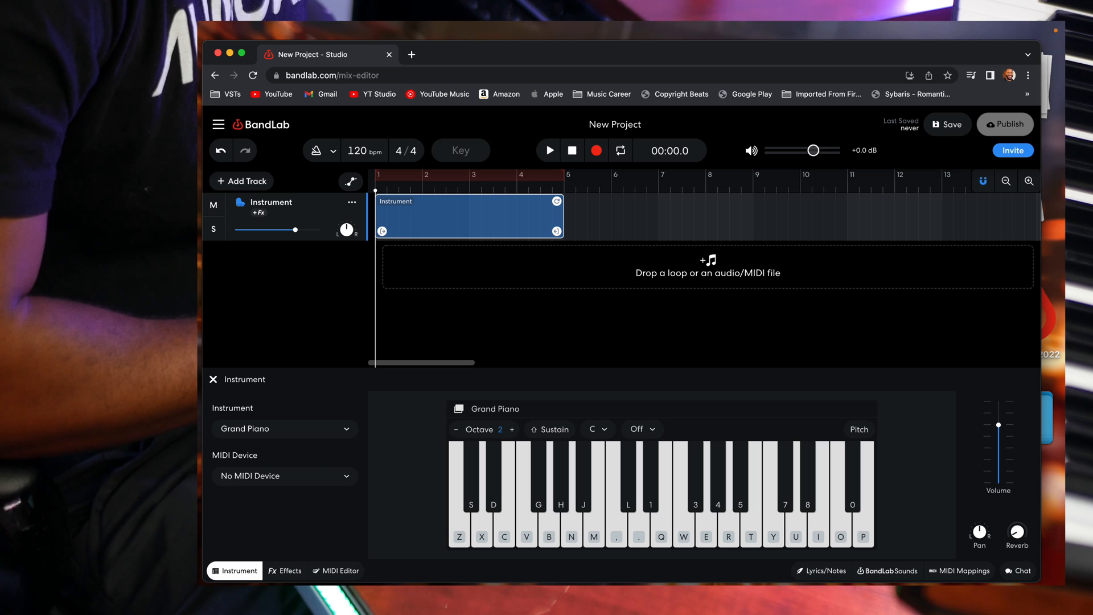
pyautogui.click(339, 571)
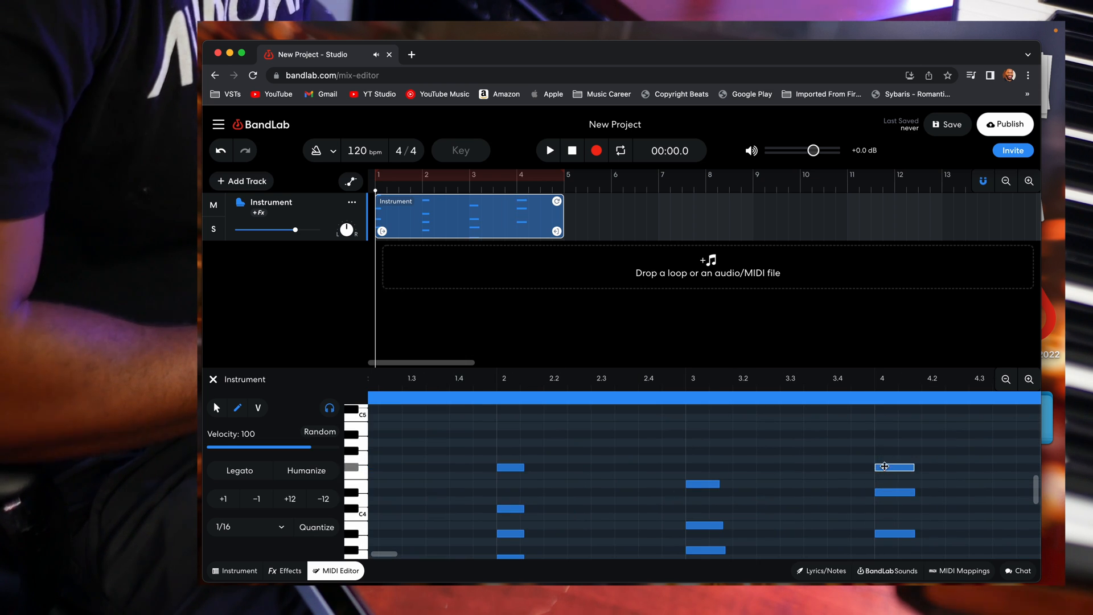
pyautogui.click(548, 150)
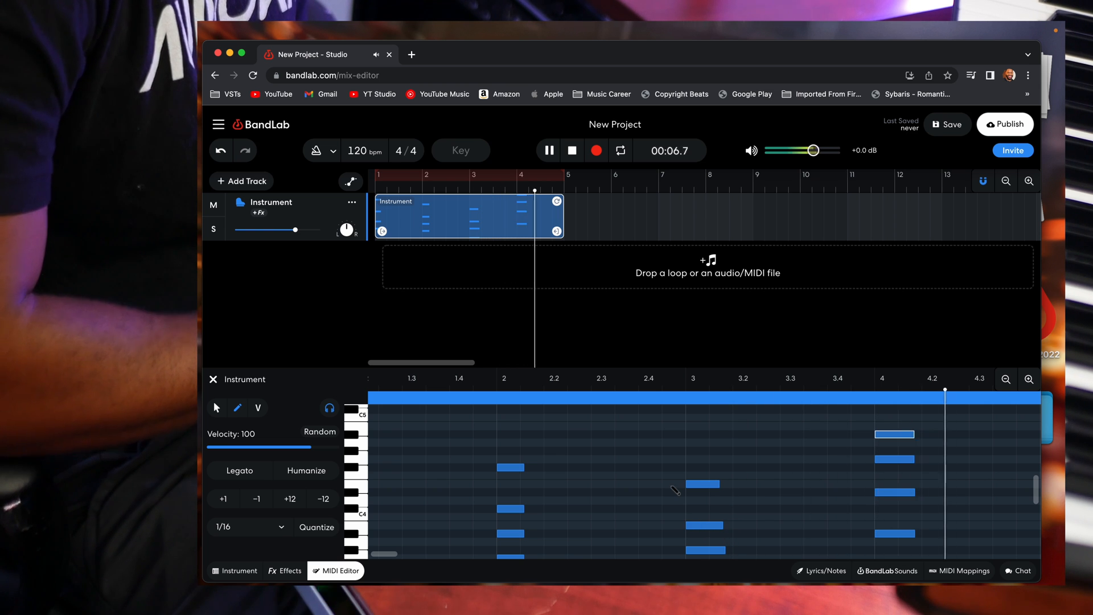
pyautogui.click(242, 180)
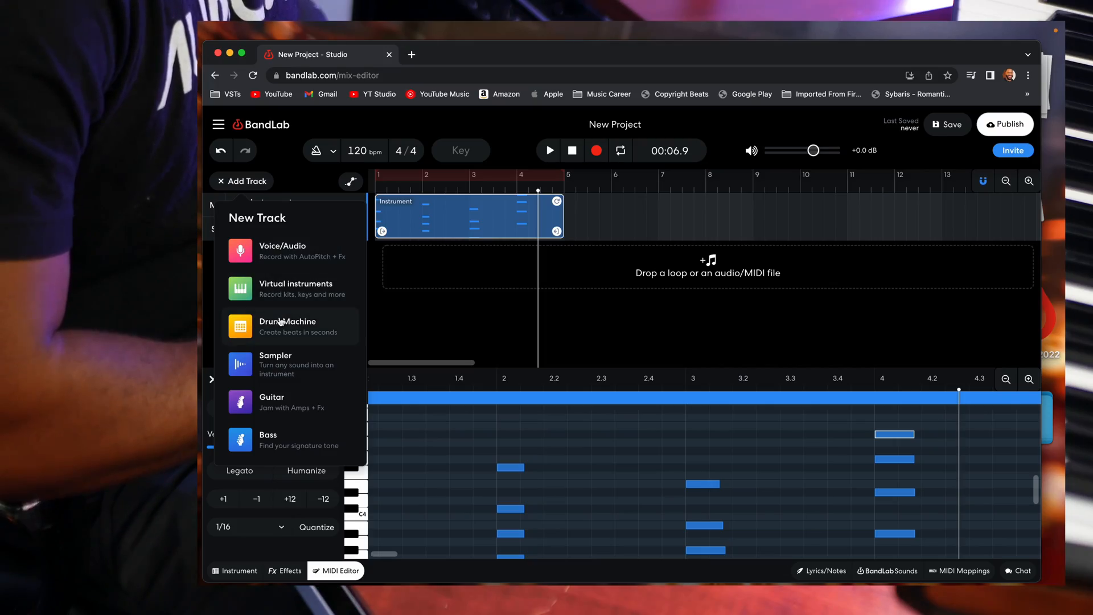
# Add an 808 Kit Drum Machine track and rework the bottom-row hits of pattern A
pyautogui.click(288, 325)
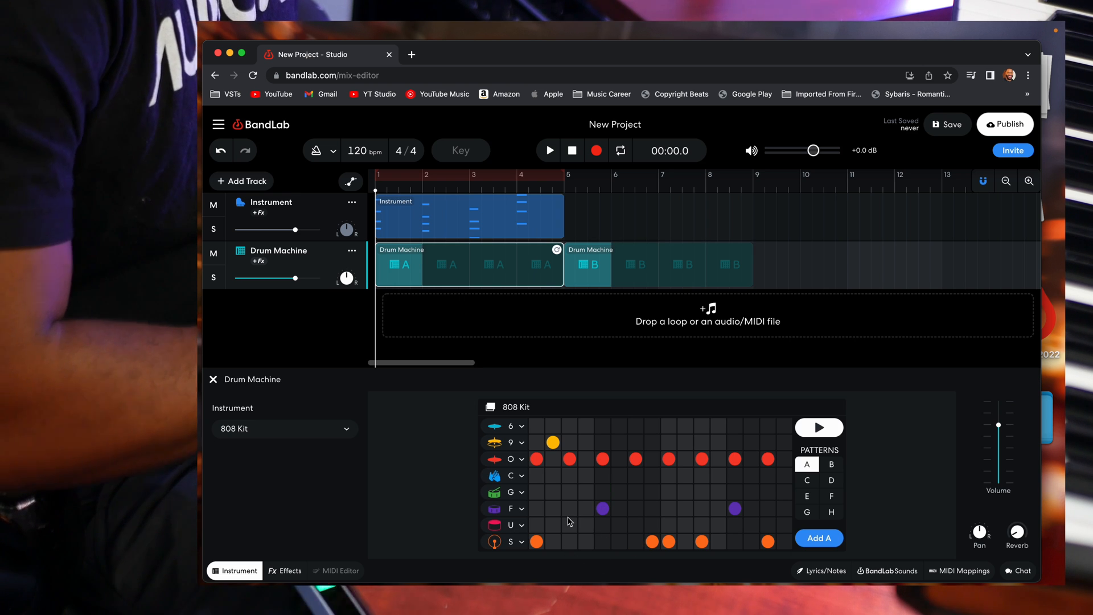
pyautogui.click(818, 427)
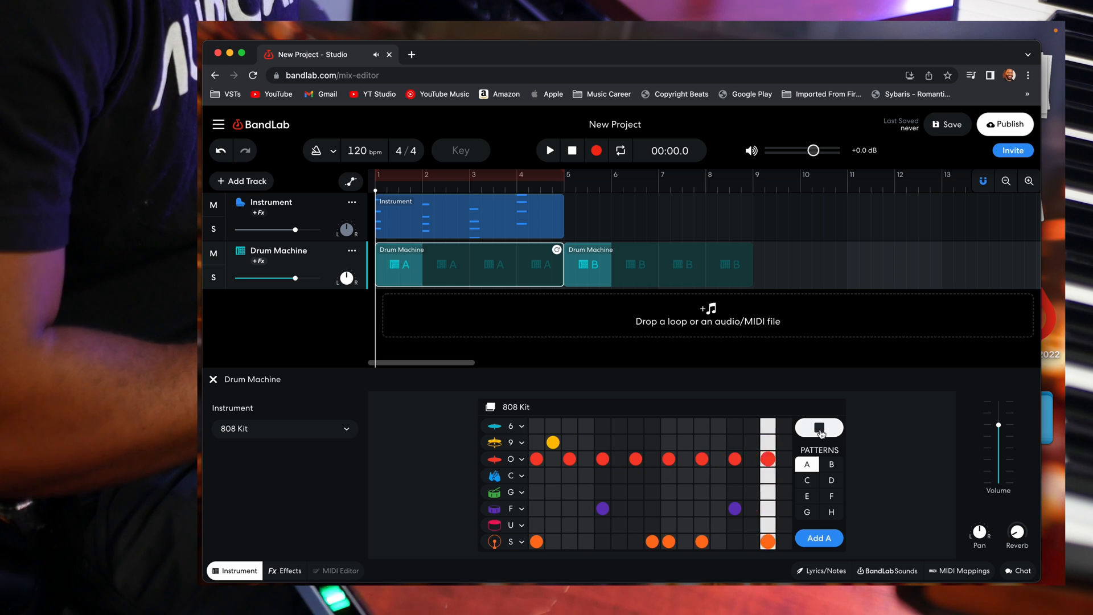
pyautogui.moveTo(819, 428)
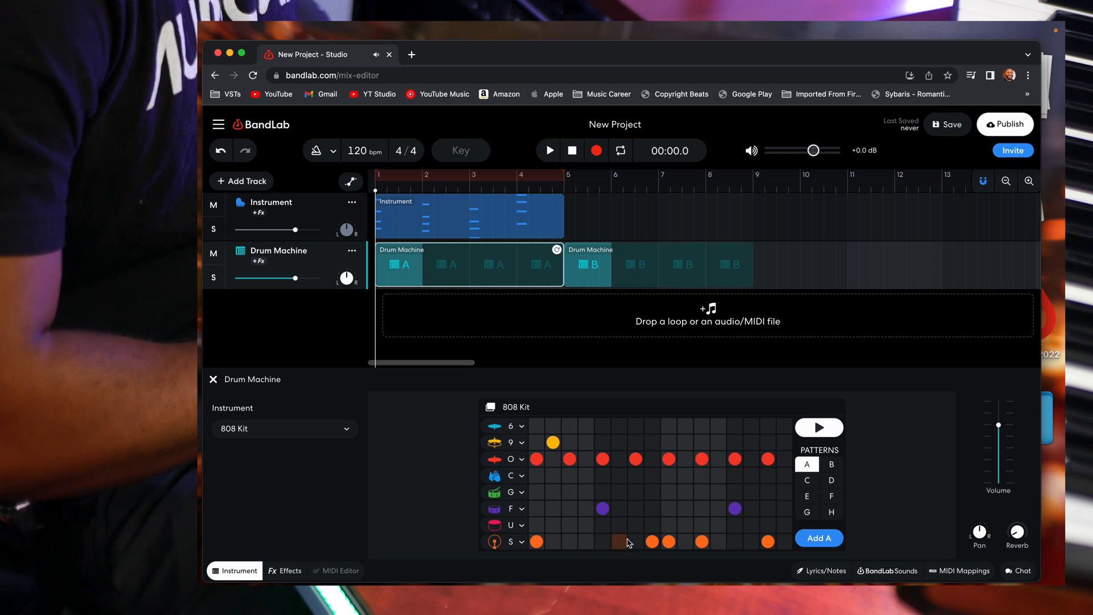
pyautogui.click(618, 541)
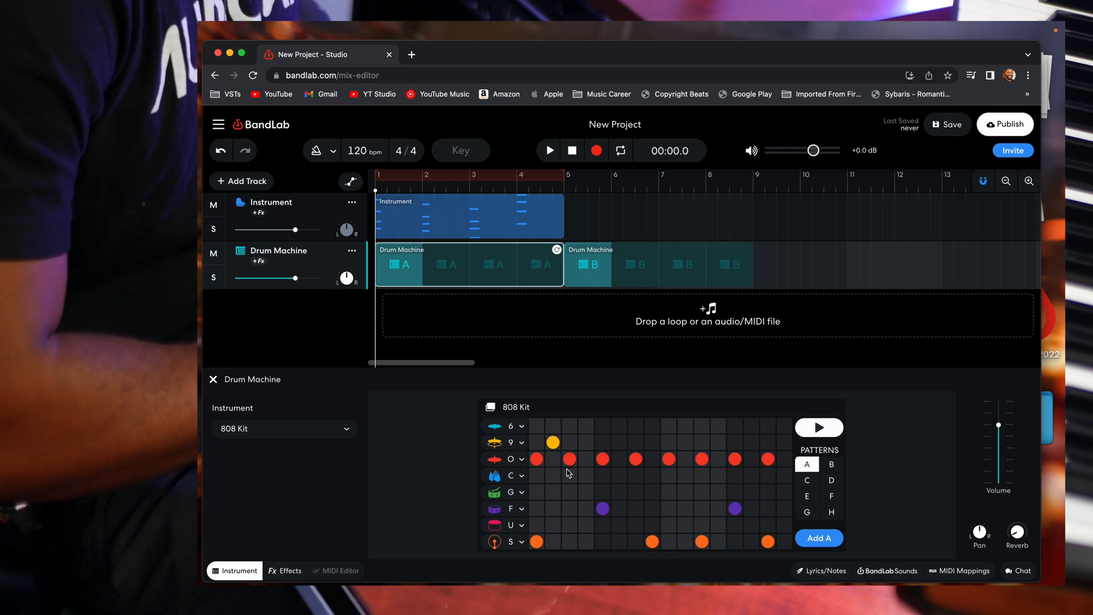
pyautogui.click(819, 427)
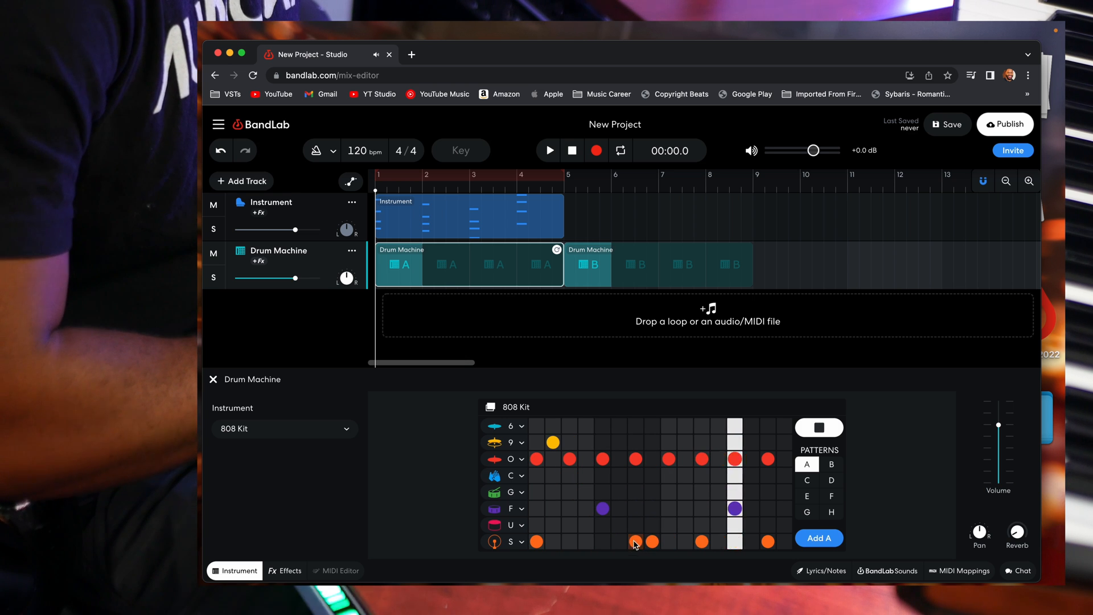
pyautogui.click(652, 541)
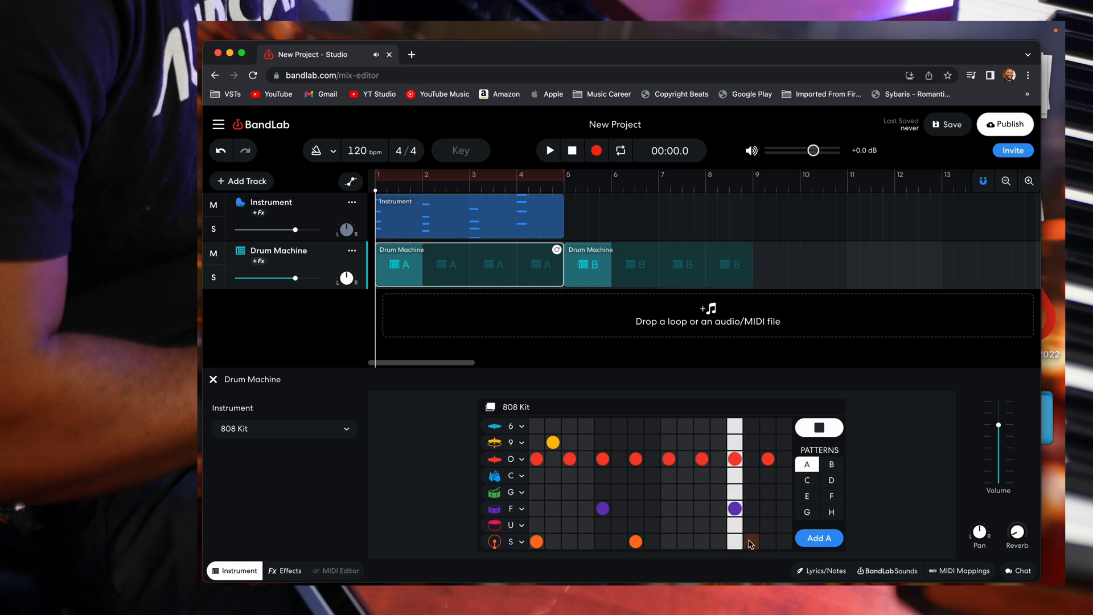
pyautogui.click(702, 541)
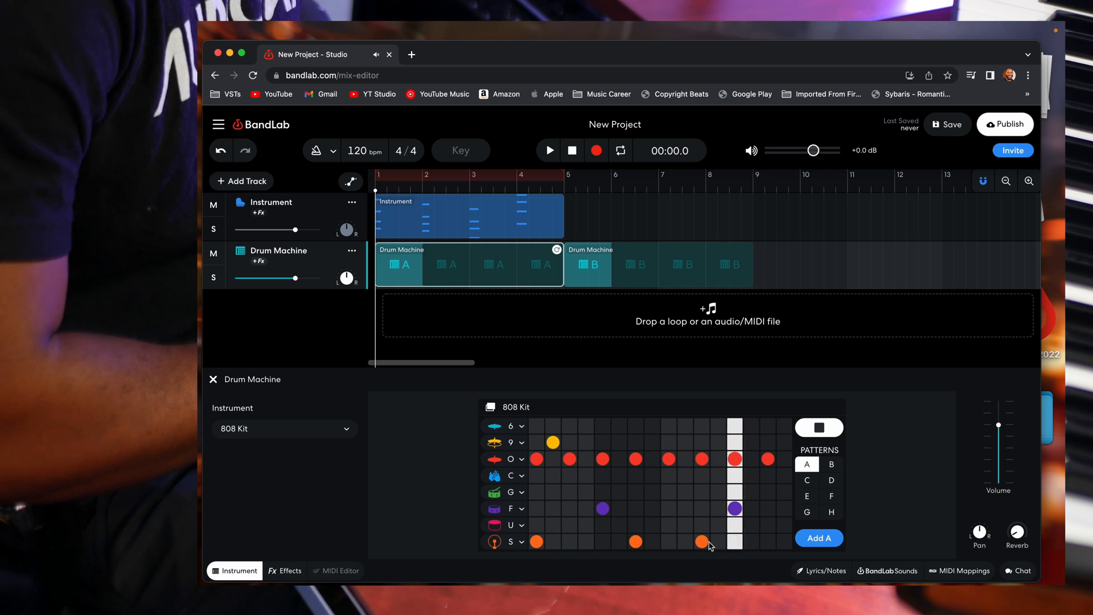
pyautogui.moveTo(742, 557)
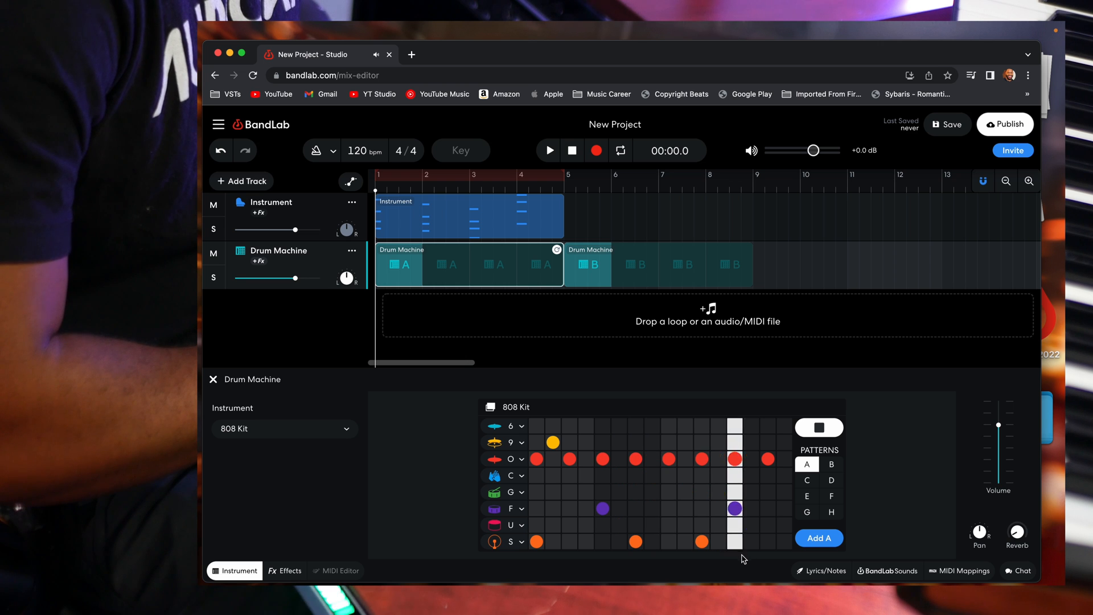
# Add hits on the red, yellow and green drum rows, then play the whole project
pyautogui.click(602, 460)
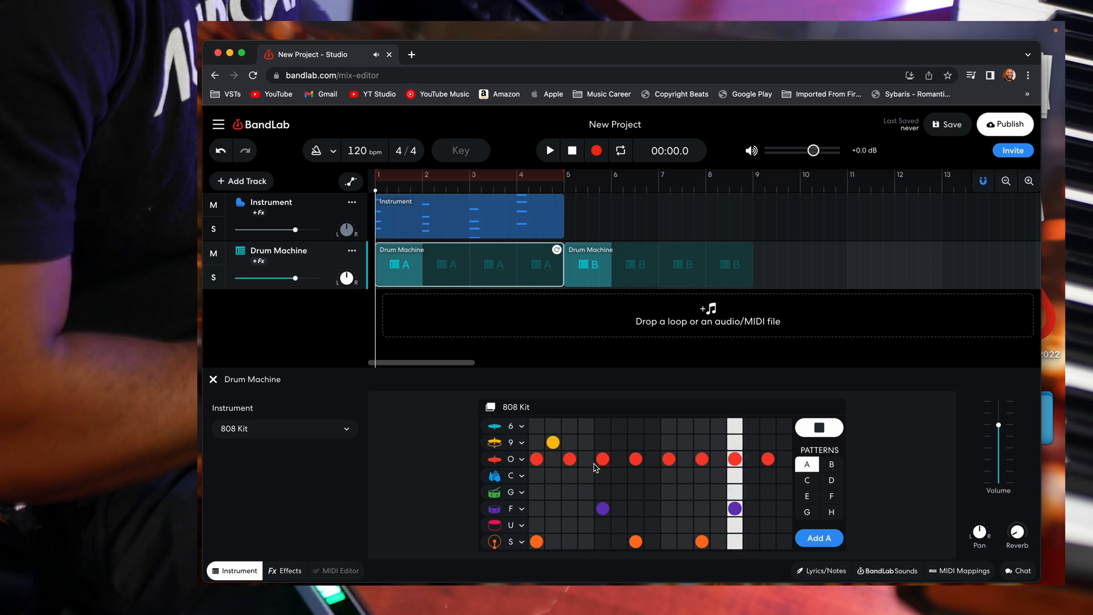
pyautogui.click(553, 459)
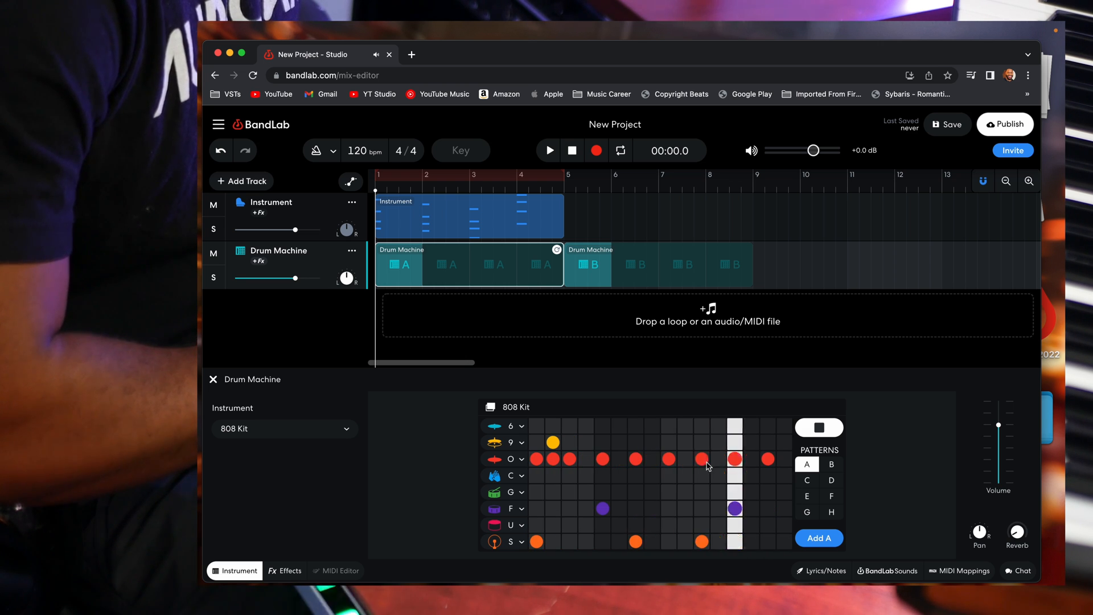
pyautogui.click(667, 459)
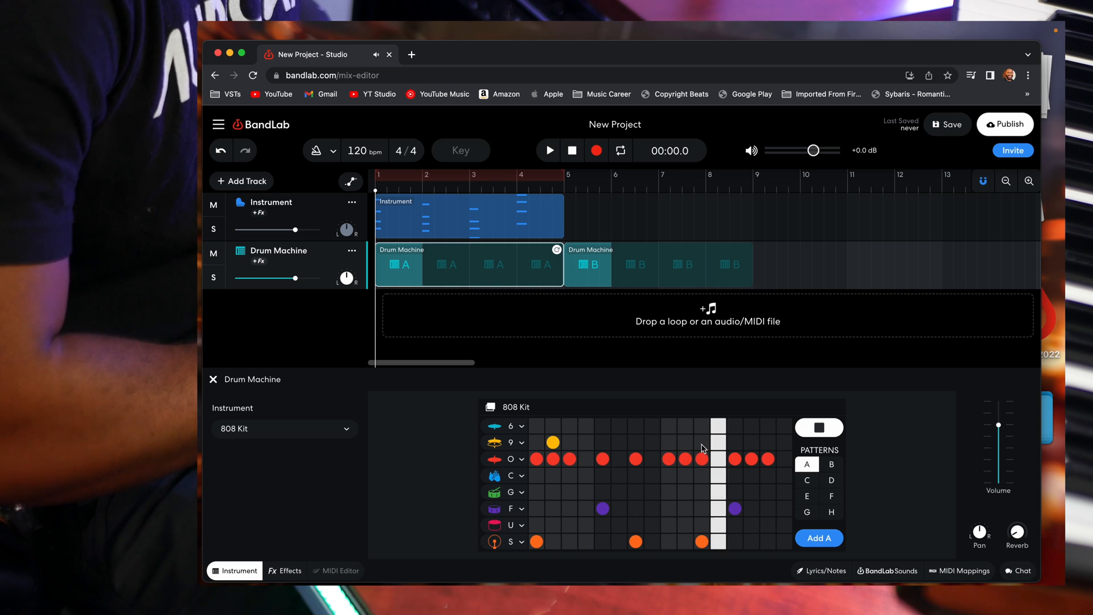
pyautogui.click(654, 443)
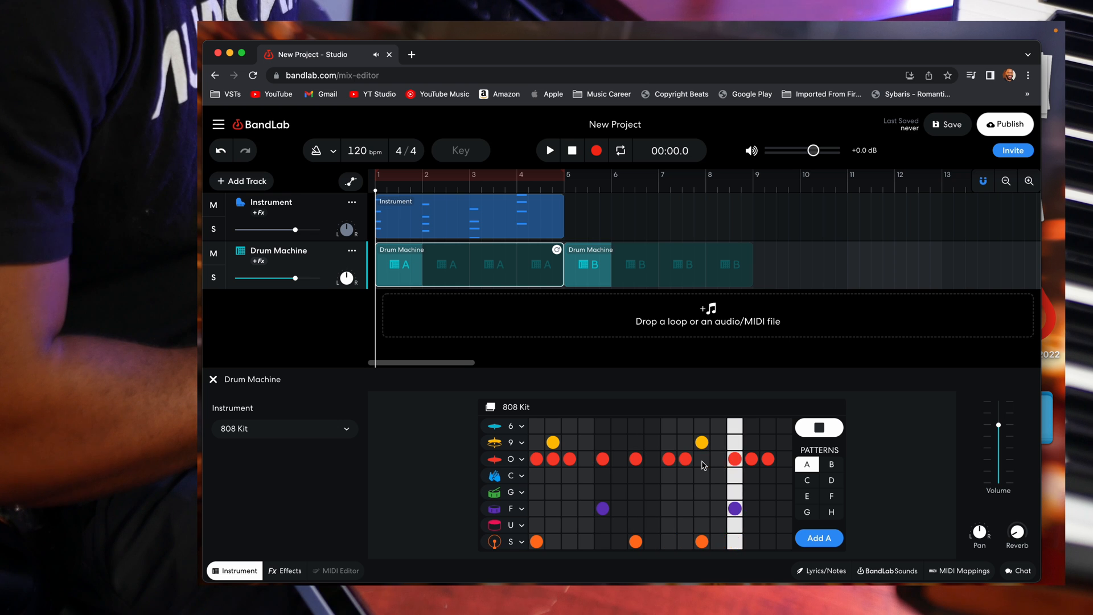
pyautogui.click(553, 441)
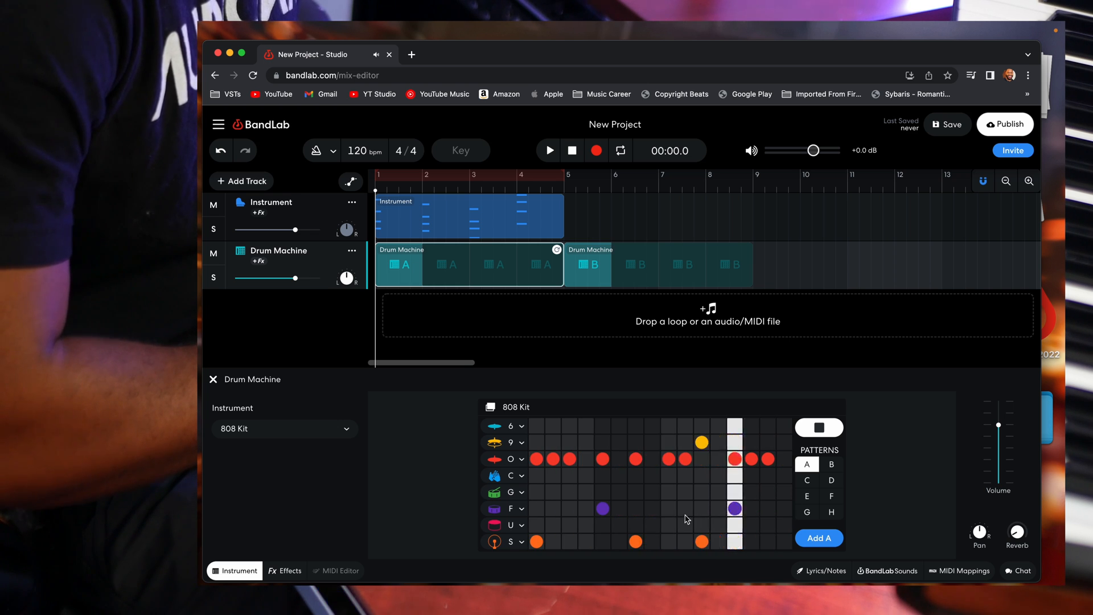
pyautogui.click(549, 150)
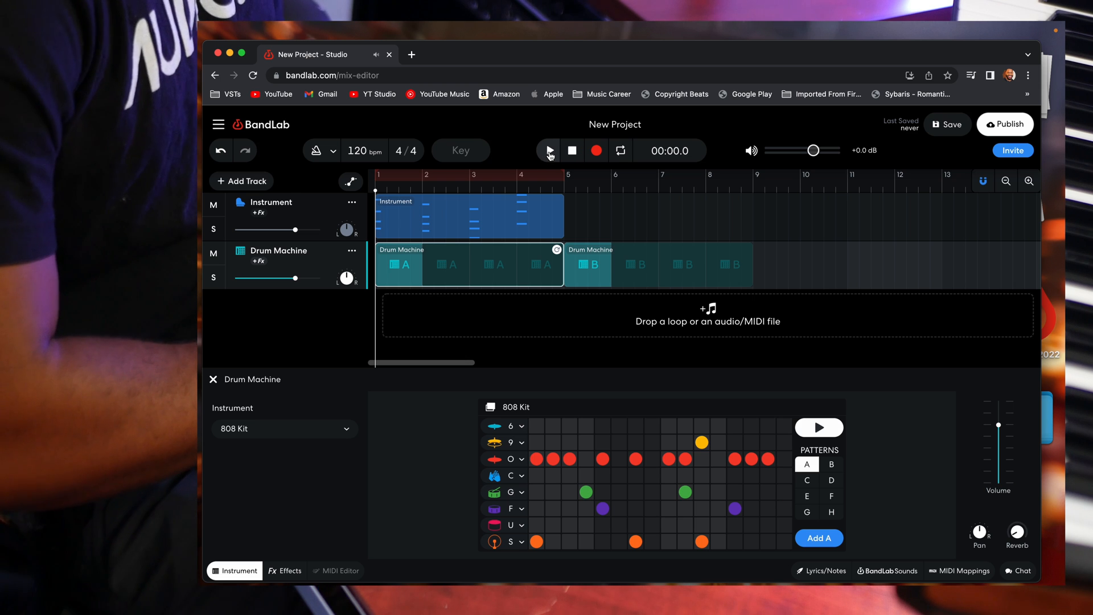
pyautogui.click(547, 150)
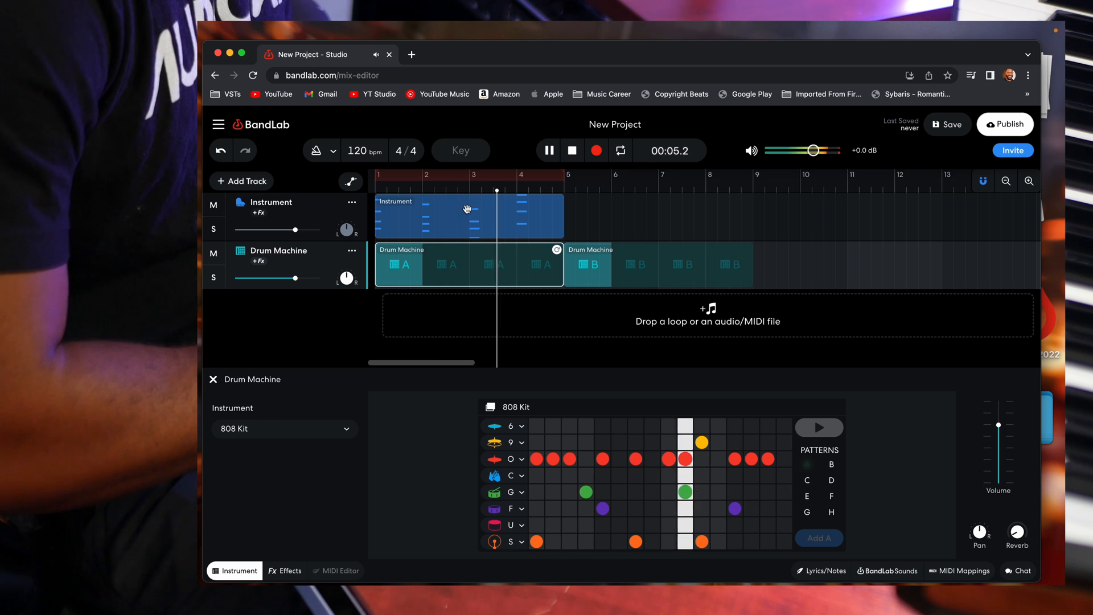
# Switch the Instrument track's sound to Shadow Bells
pyautogui.click(571, 150)
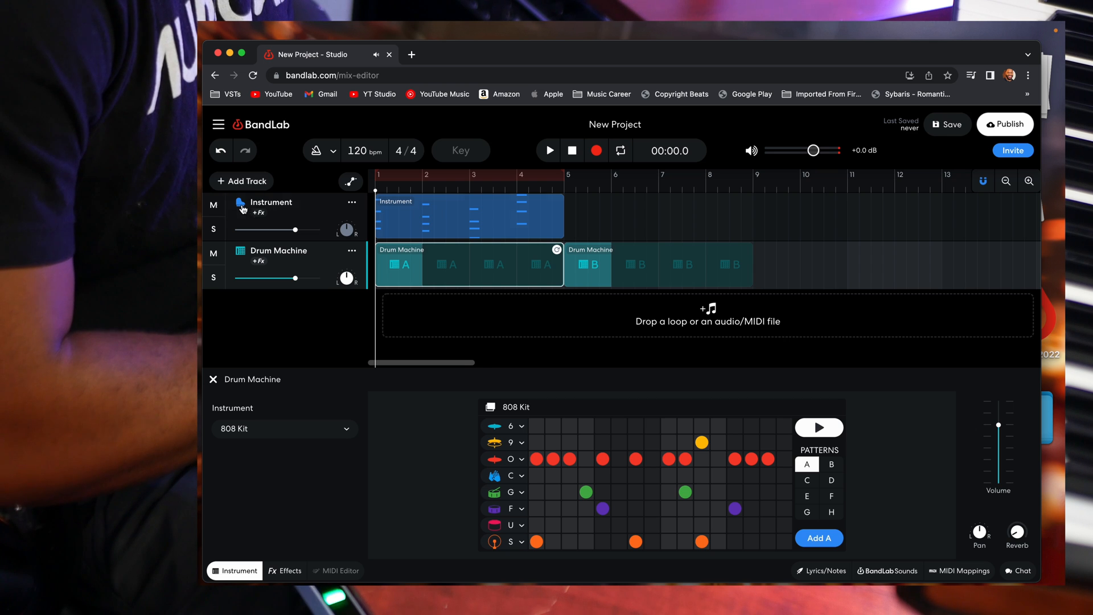
pyautogui.click(283, 428)
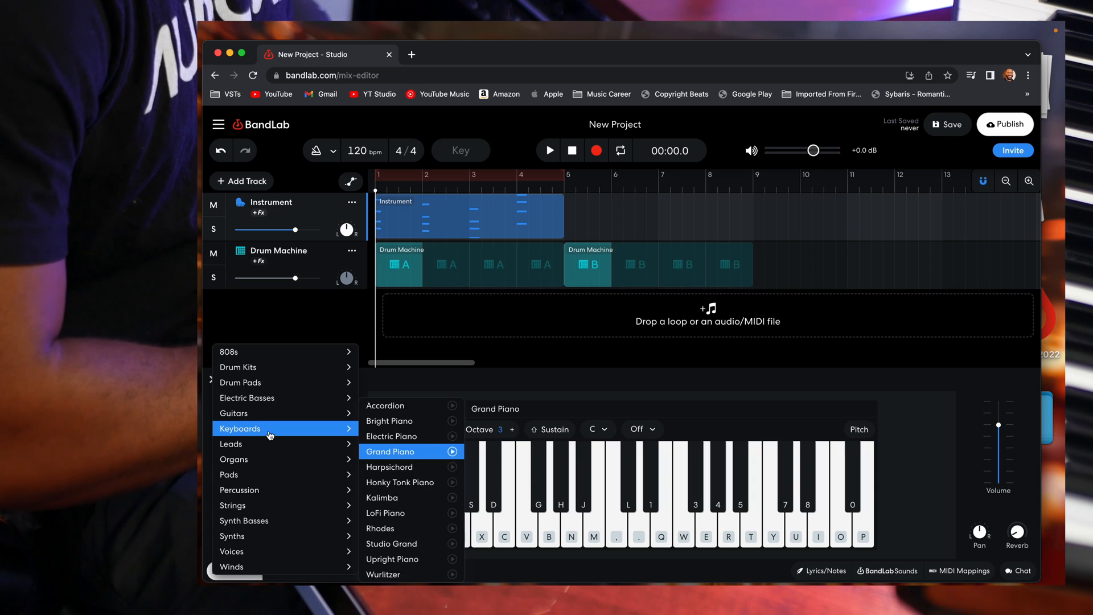
pyautogui.moveTo(278, 458)
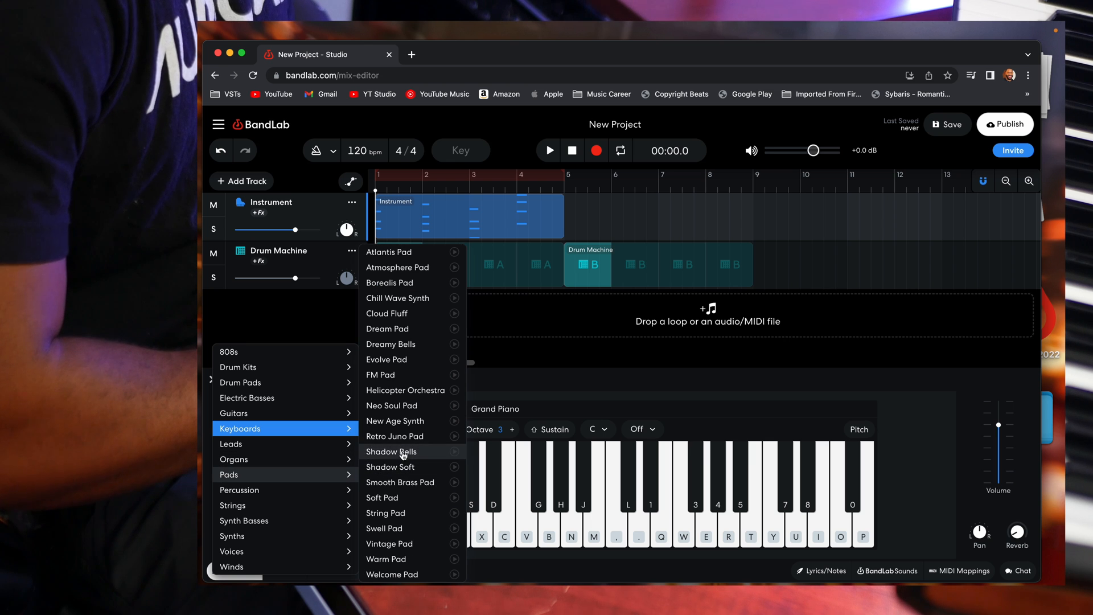
pyautogui.click(391, 452)
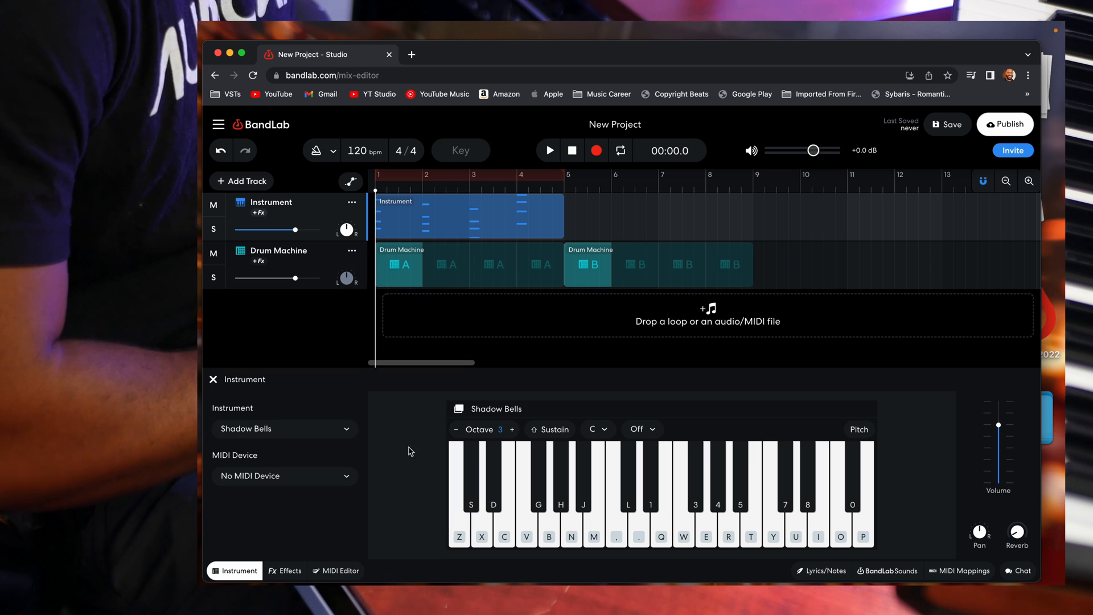
pyautogui.click(548, 150)
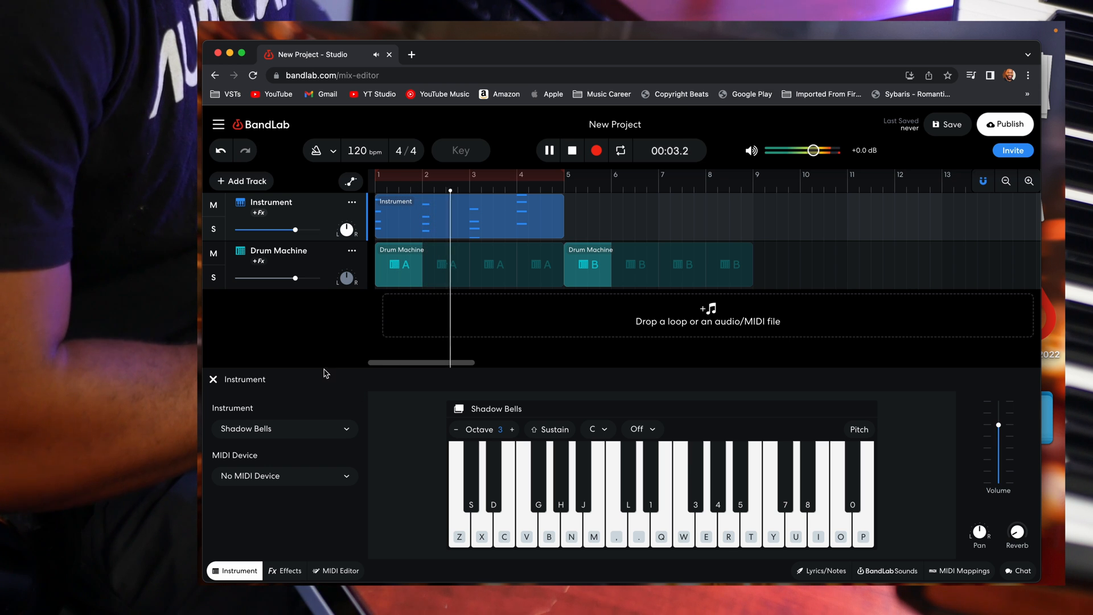
# Load the Filter Delay effects preset on the Shadow Bells track
pyautogui.click(284, 570)
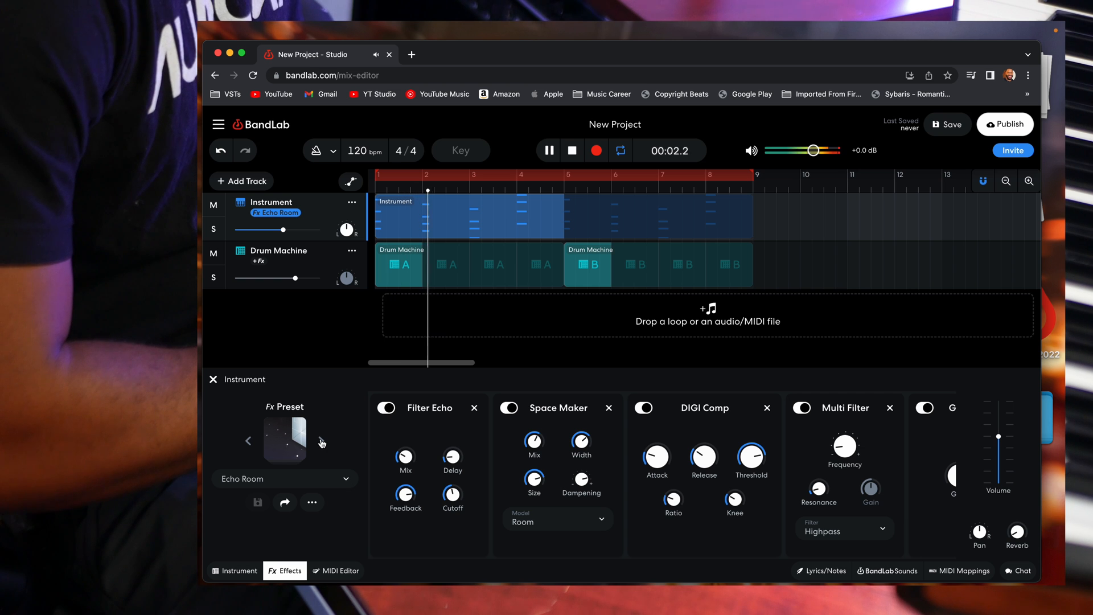
pyautogui.click(323, 441)
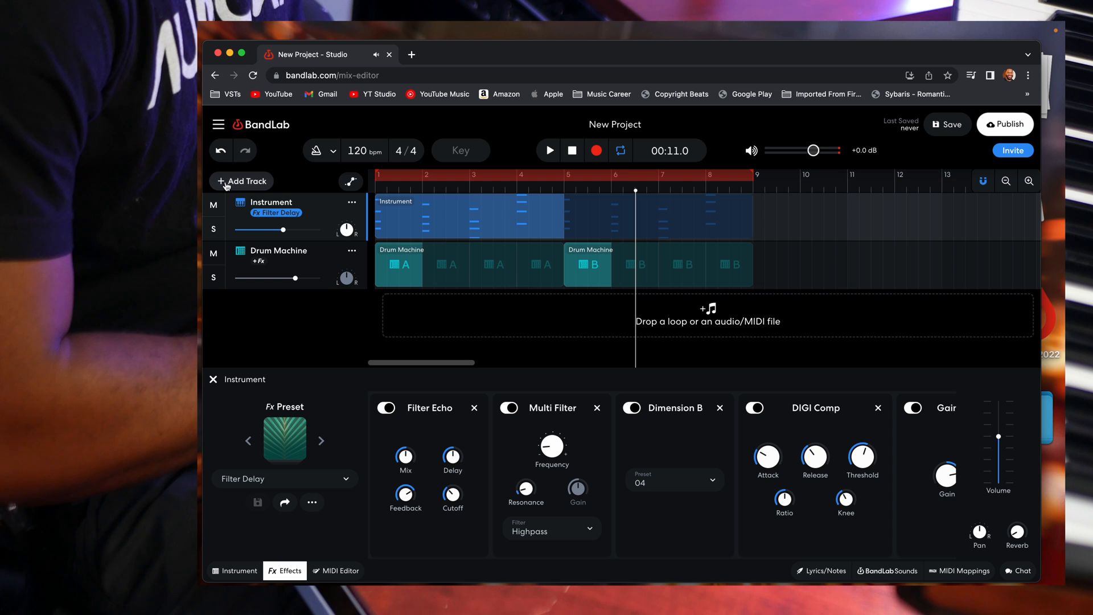
pyautogui.click(245, 181)
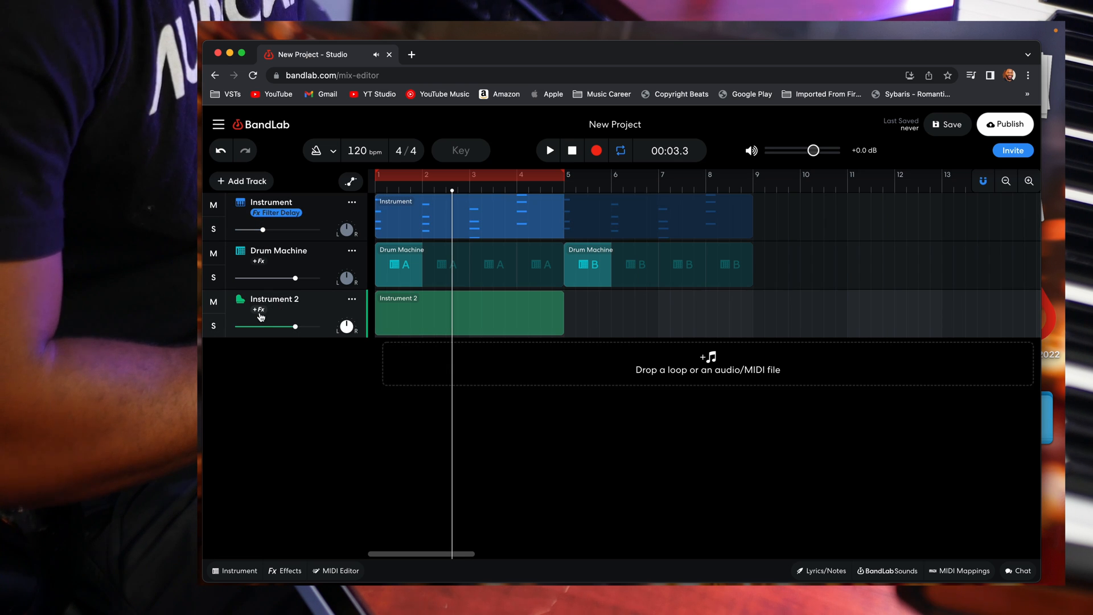
# Set the Instrument 2 track's sound to Electric Basses > Dub Bass
pyautogui.click(234, 571)
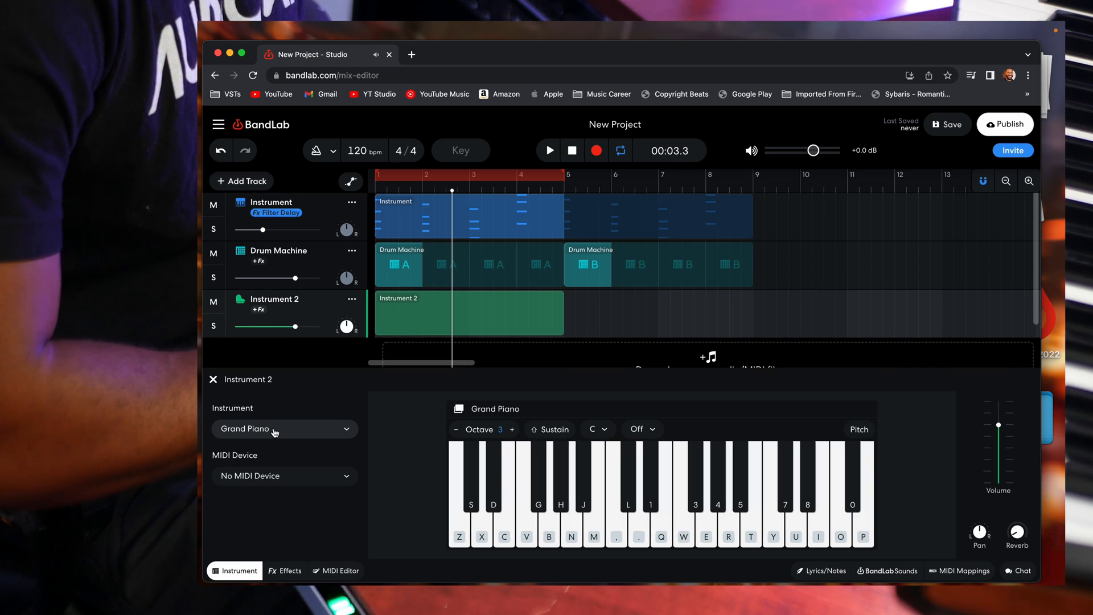
pyautogui.click(283, 428)
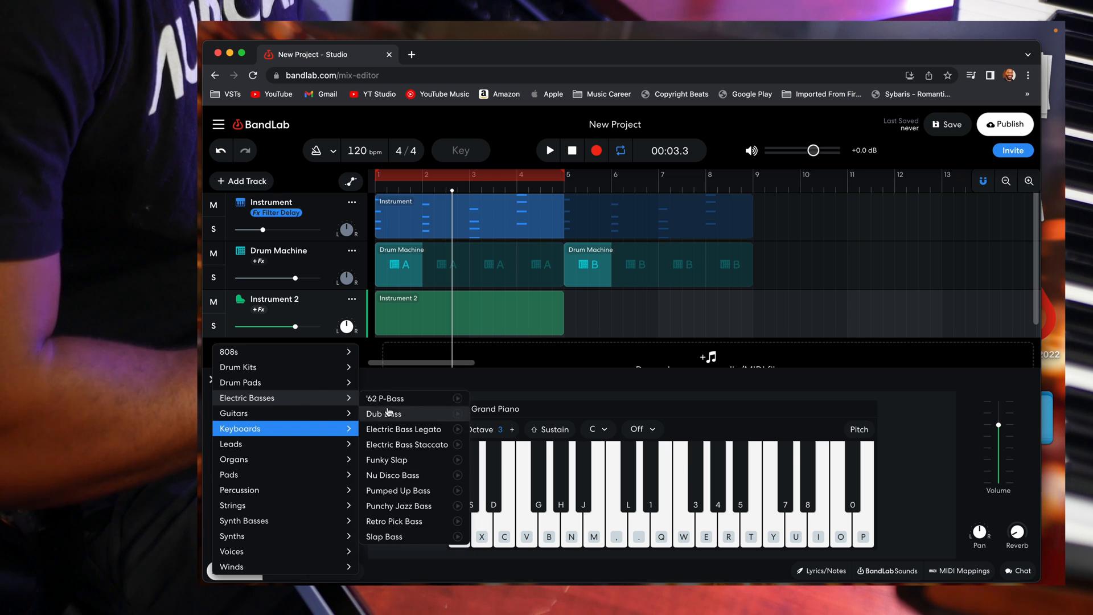
pyautogui.click(383, 413)
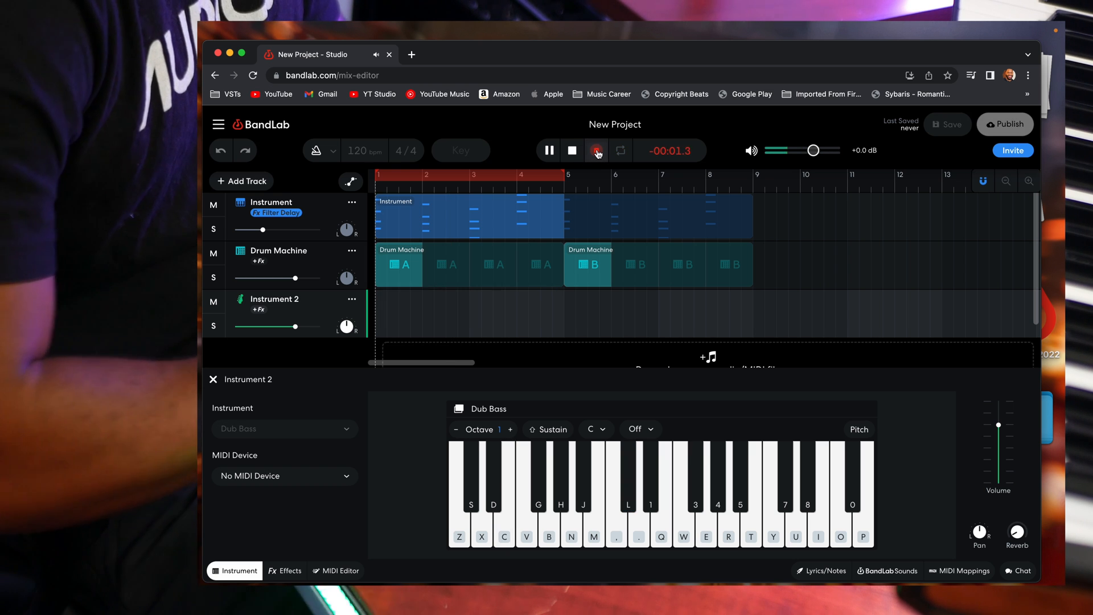
# Record a four-bar Dub Bass line into the Instrument 2 track
pyautogui.click(596, 150)
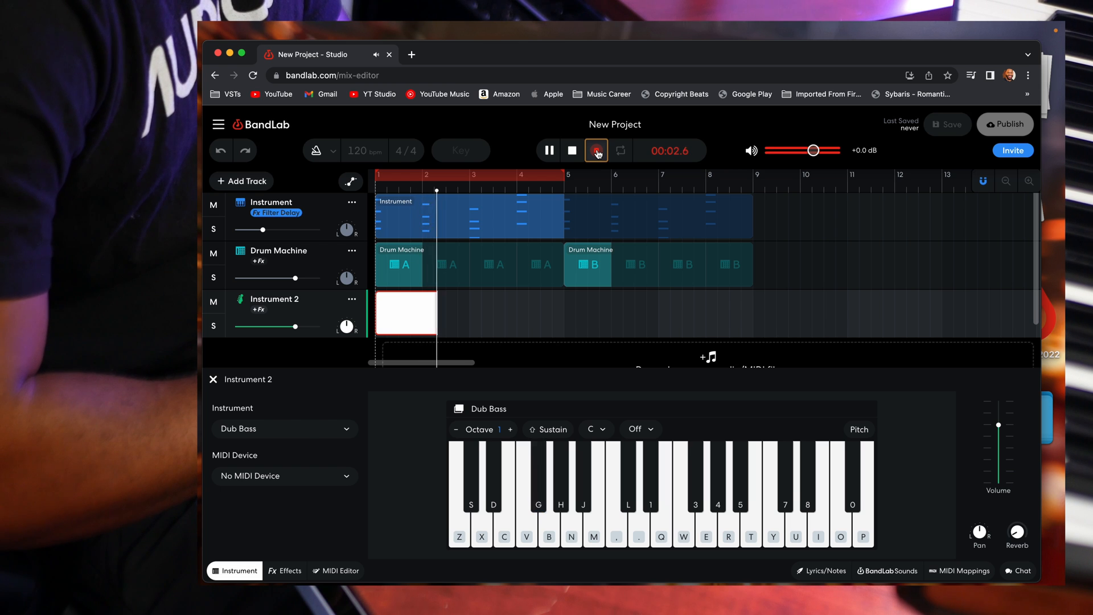
pyautogui.click(596, 150)
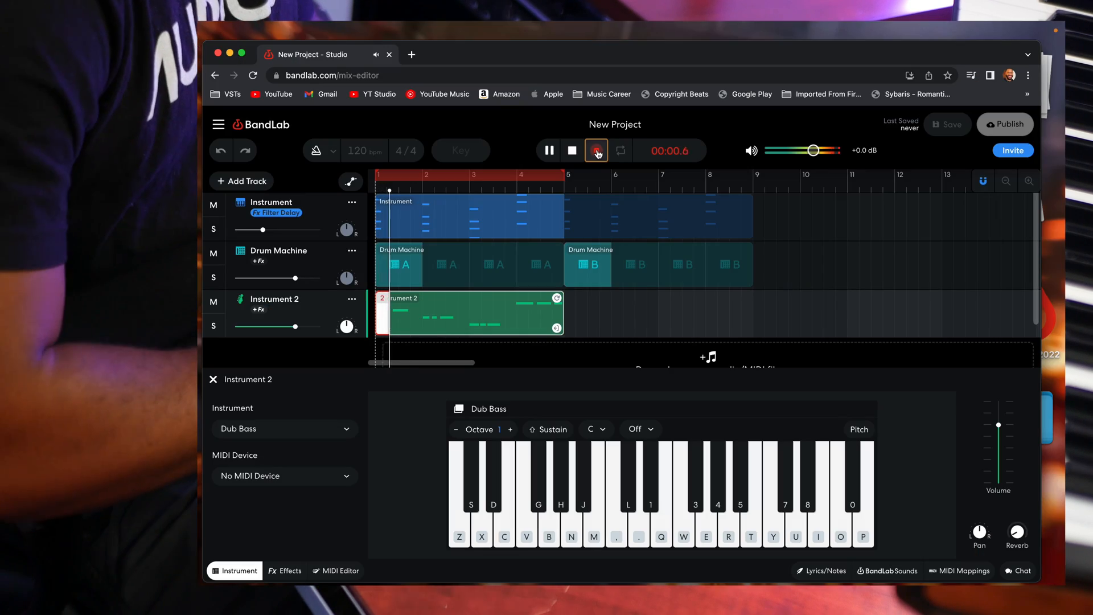
pyautogui.click(596, 150)
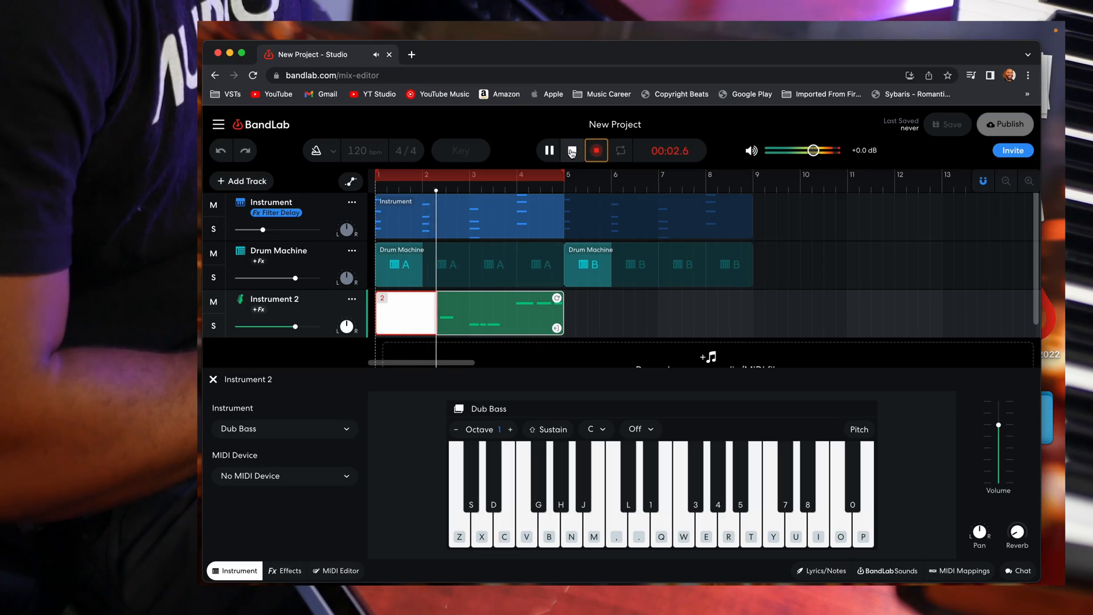
pyautogui.click(572, 149)
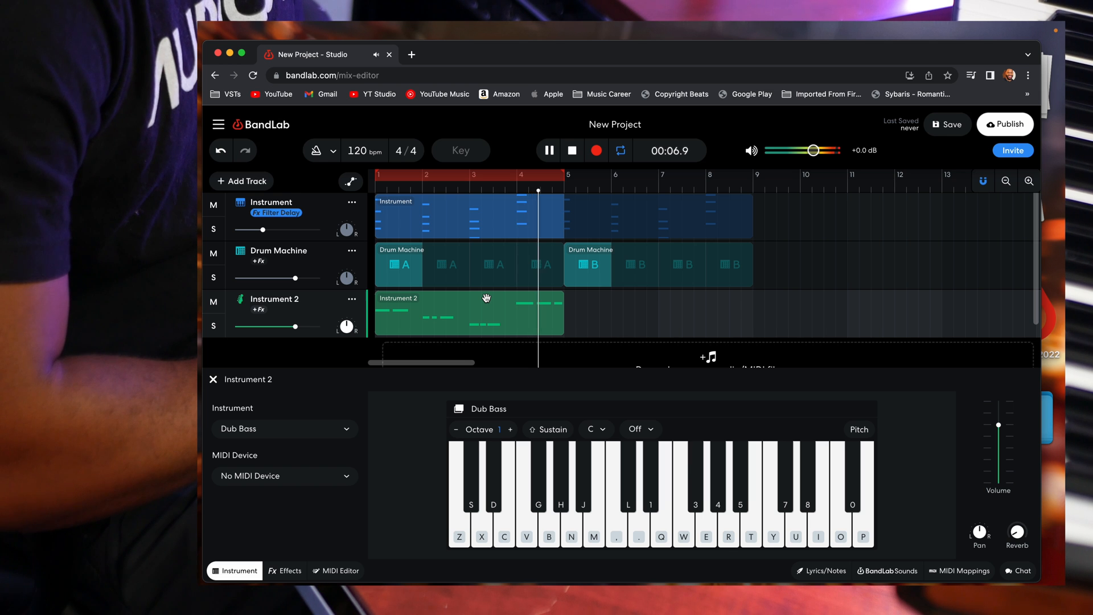
# Save the three-track project to the cloud so Last Saved shows Just now
pyautogui.click(340, 571)
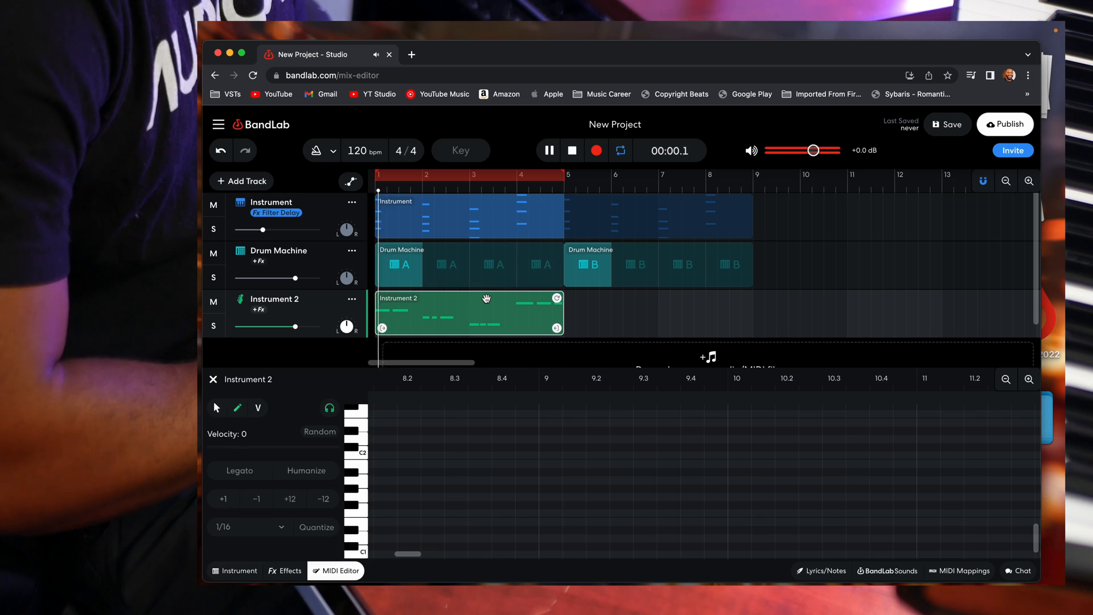
pyautogui.click(547, 150)
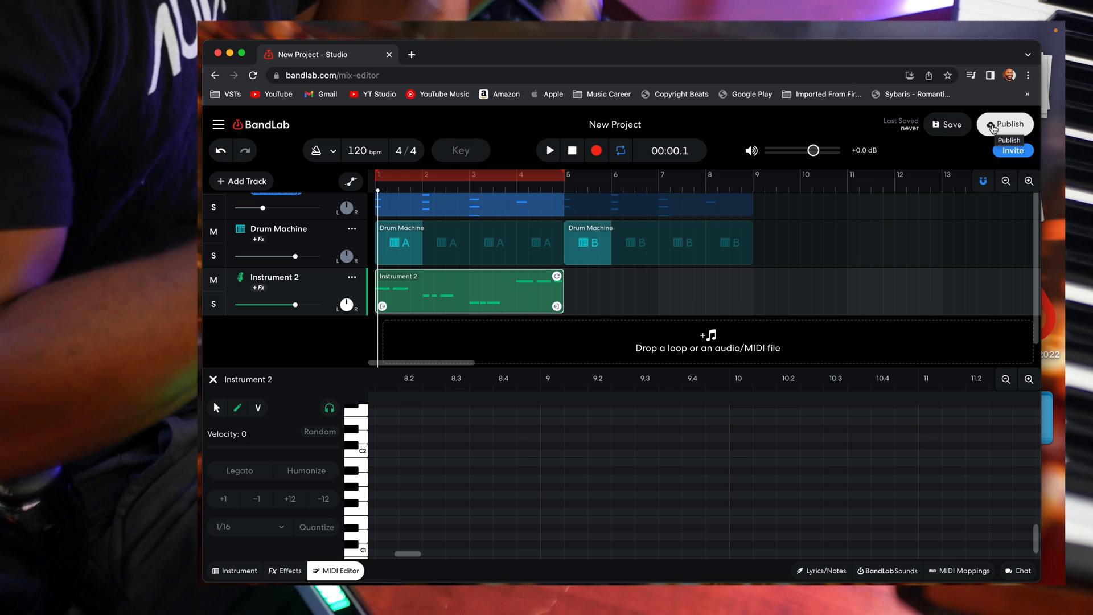
pyautogui.click(946, 124)
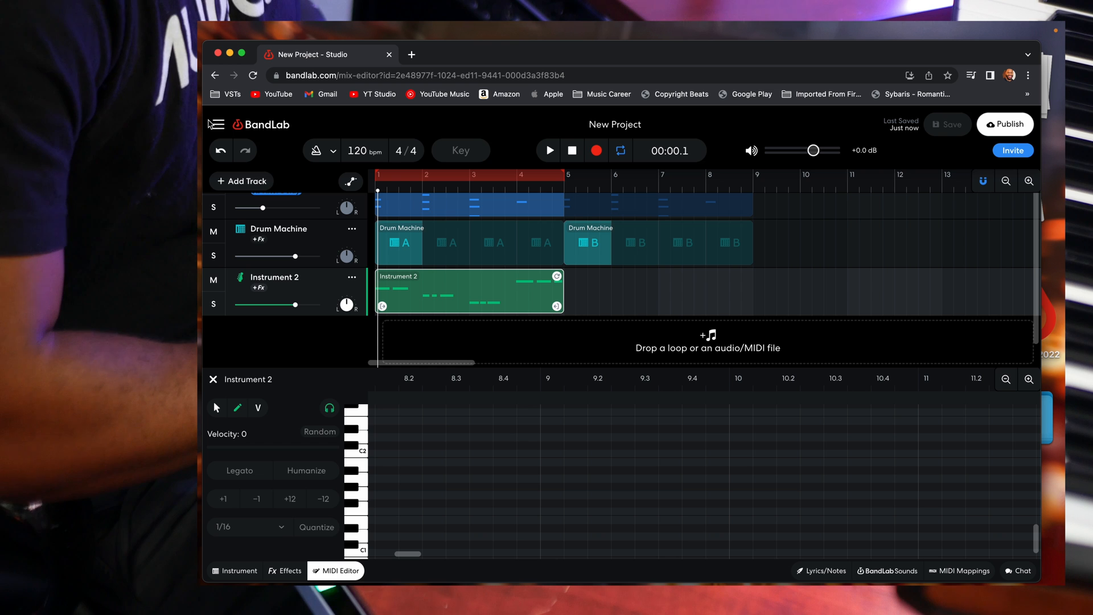
pyautogui.click(217, 124)
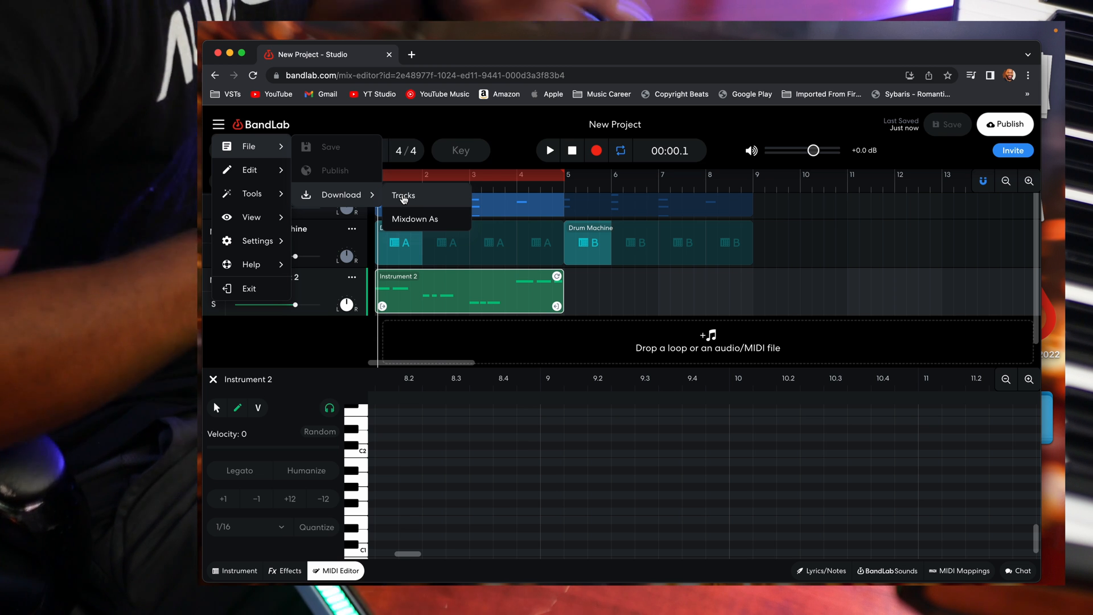
pyautogui.moveTo(414, 219)
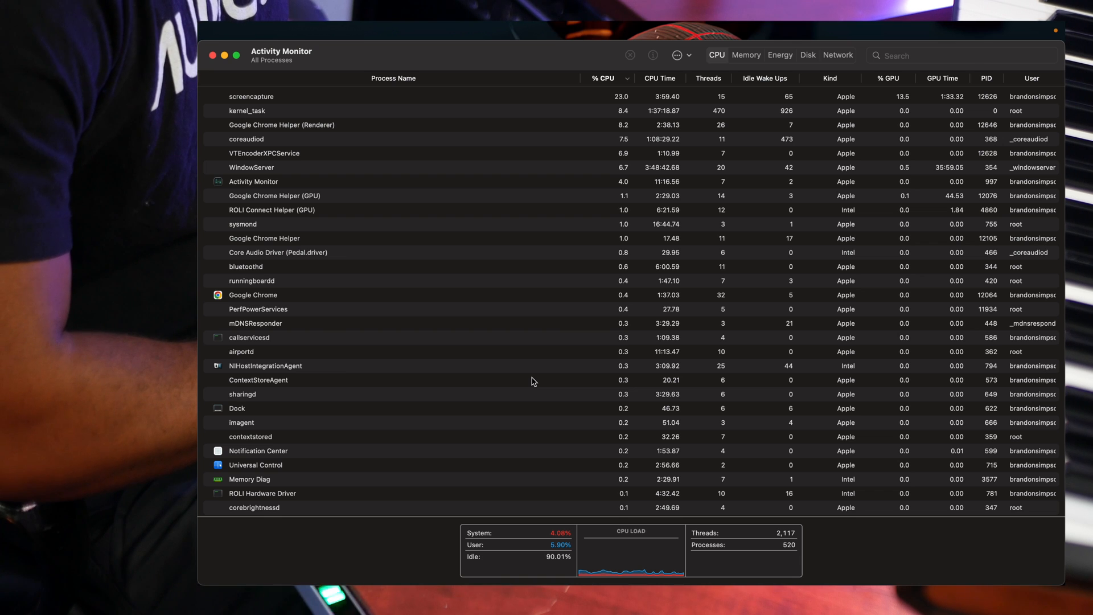
pyautogui.moveTo(764, 69)
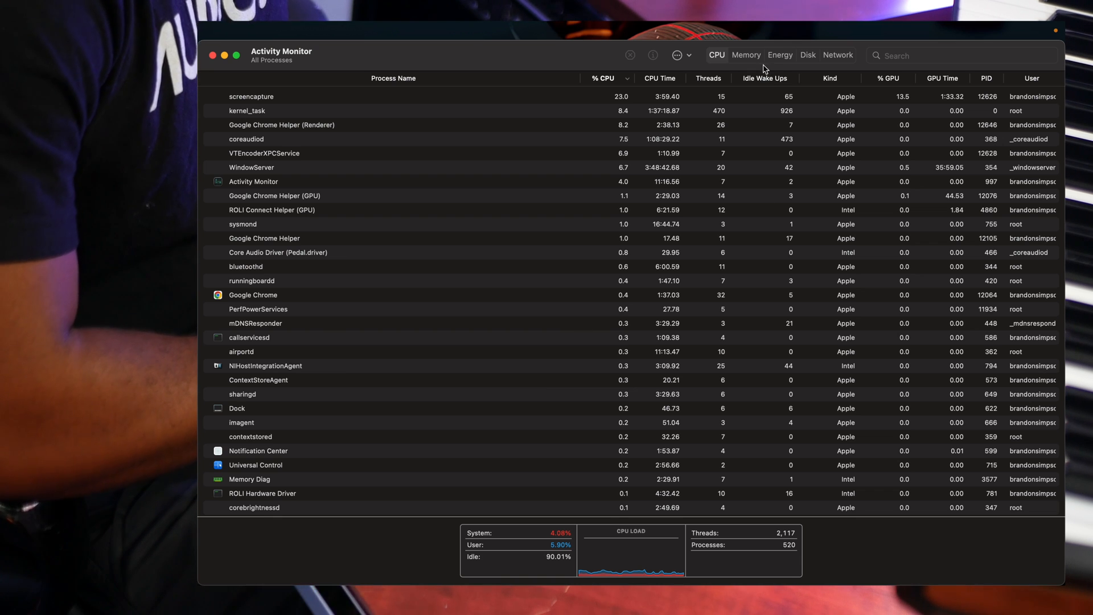
# Sort Activity Monitor's process list by memory usage
pyautogui.click(745, 55)
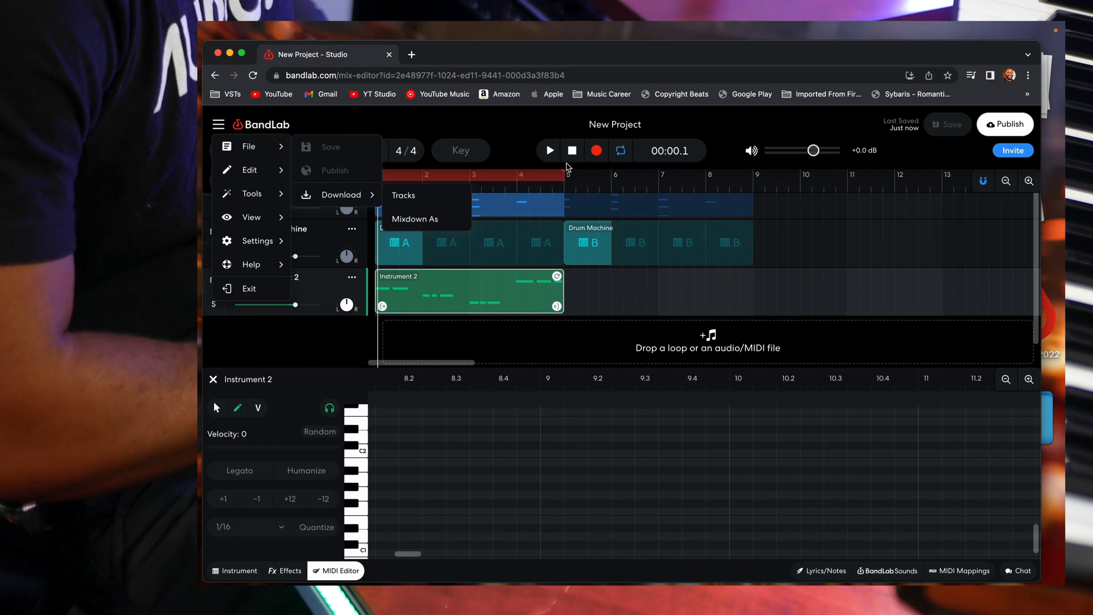
pyautogui.click(548, 150)
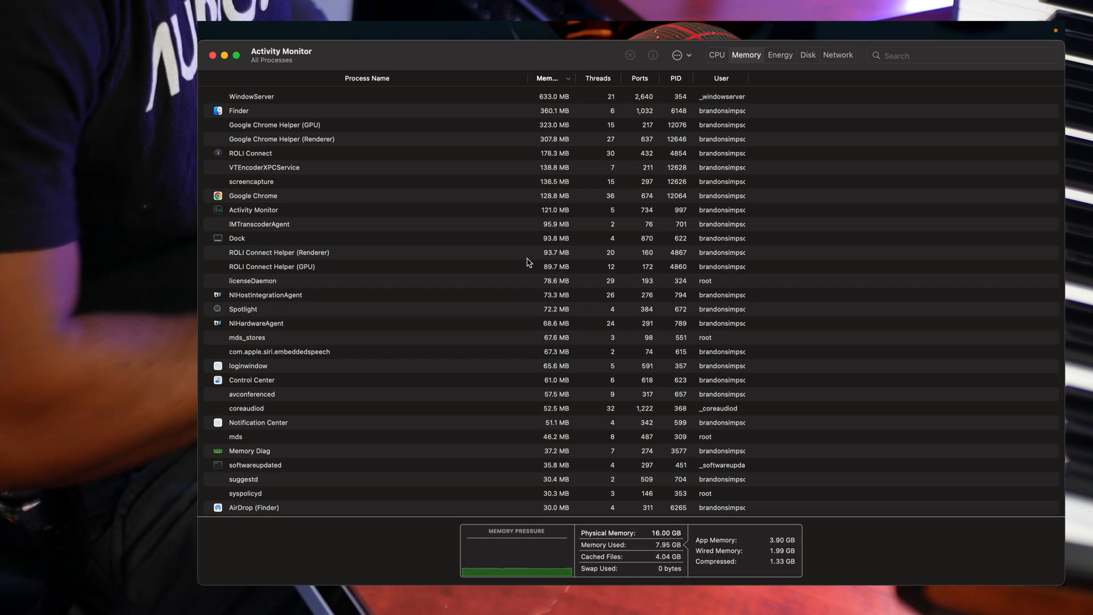
pyautogui.moveTo(584, 369)
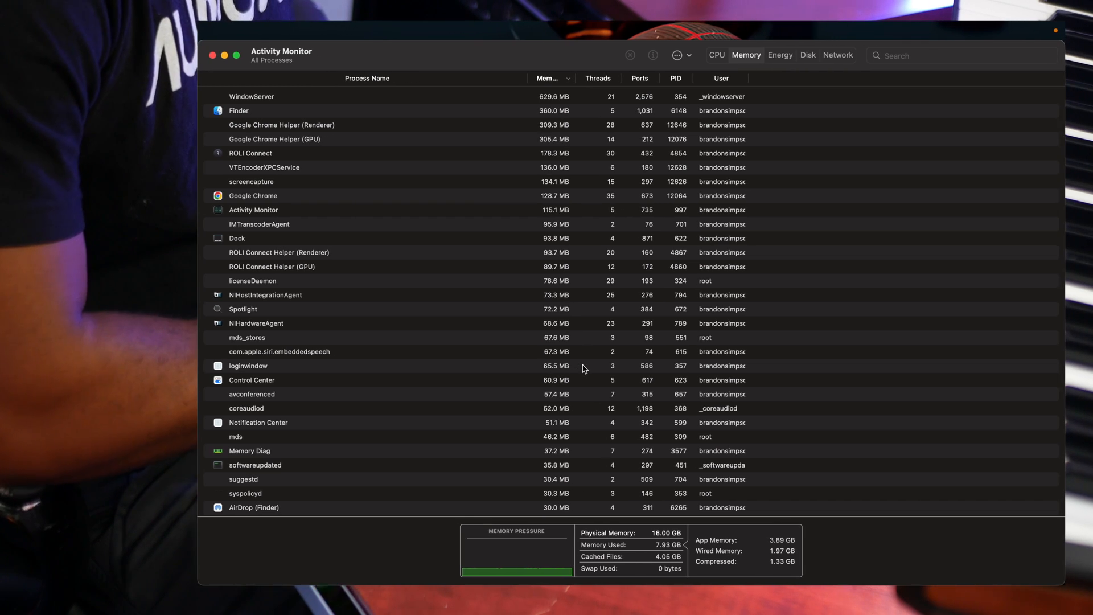
pyautogui.click(716, 56)
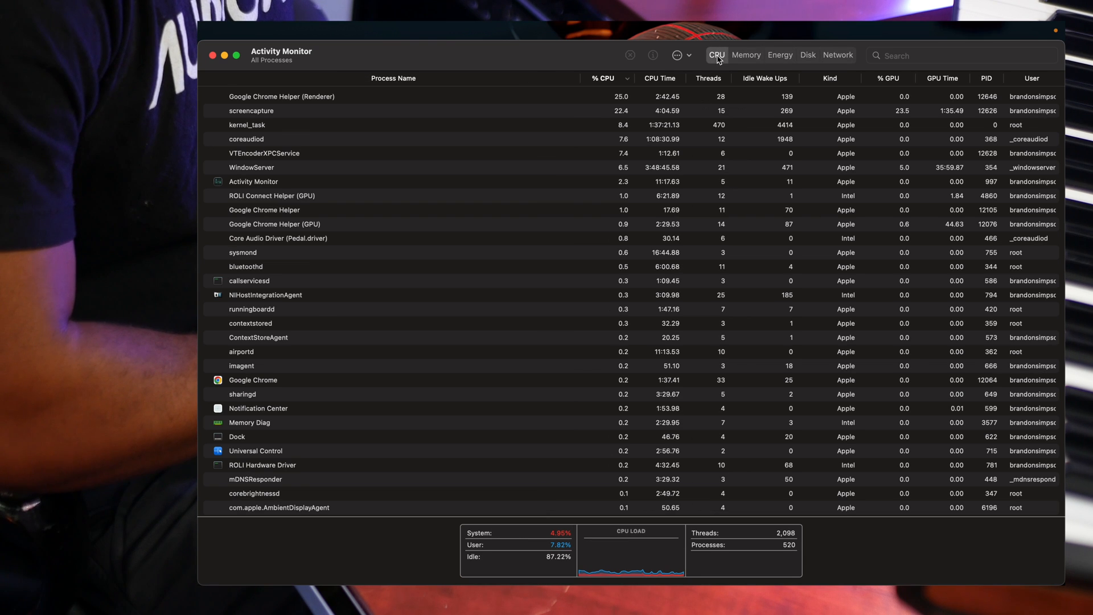
pyautogui.moveTo(718, 151)
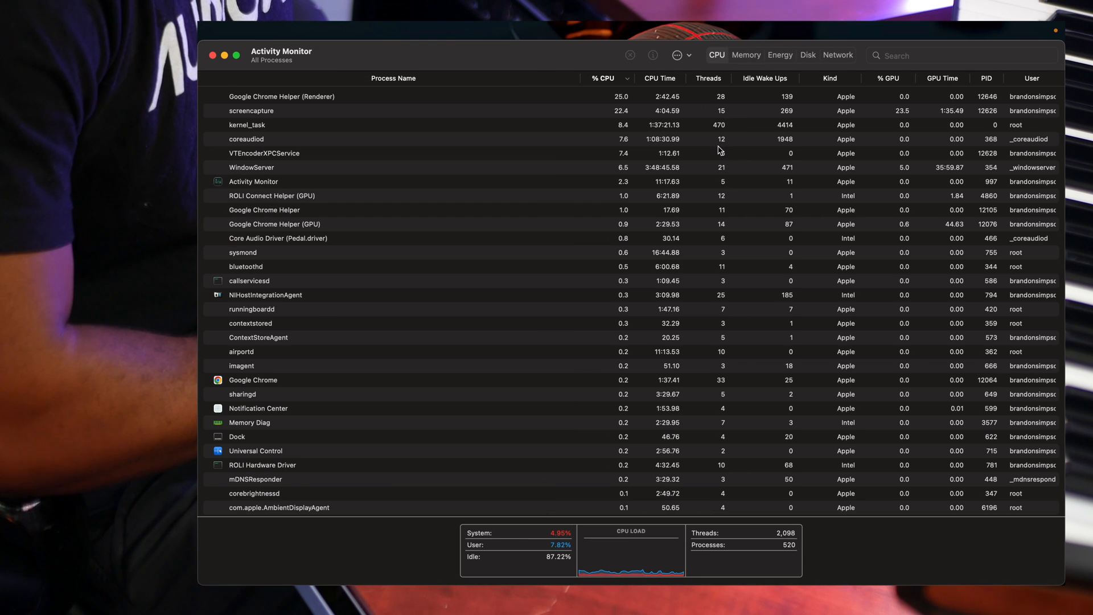
pyautogui.click(745, 55)
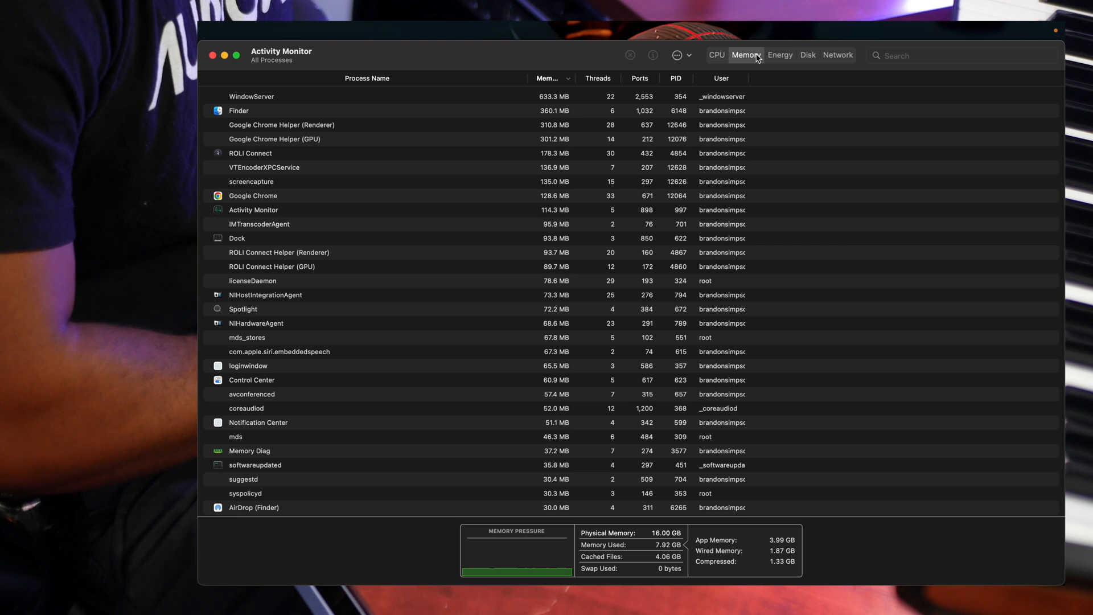